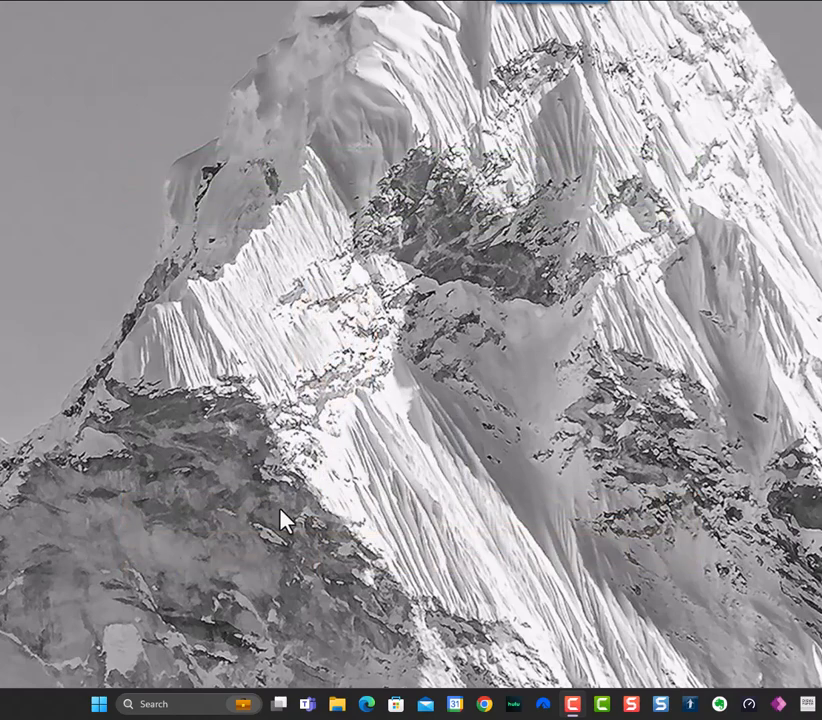
mouse_move(165, 710)
text(res)
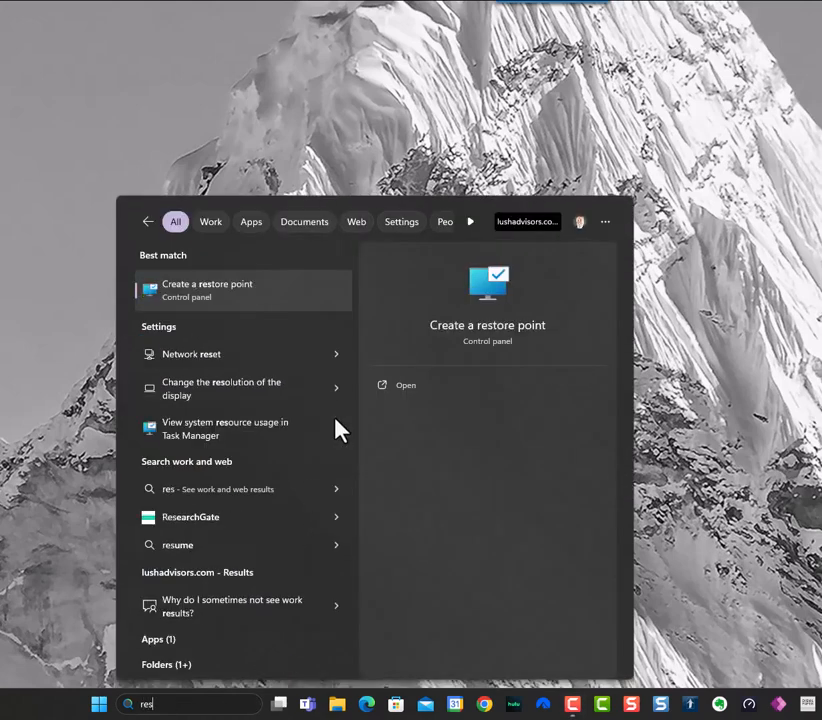
mouse_move(270, 435)
text(et this PC)
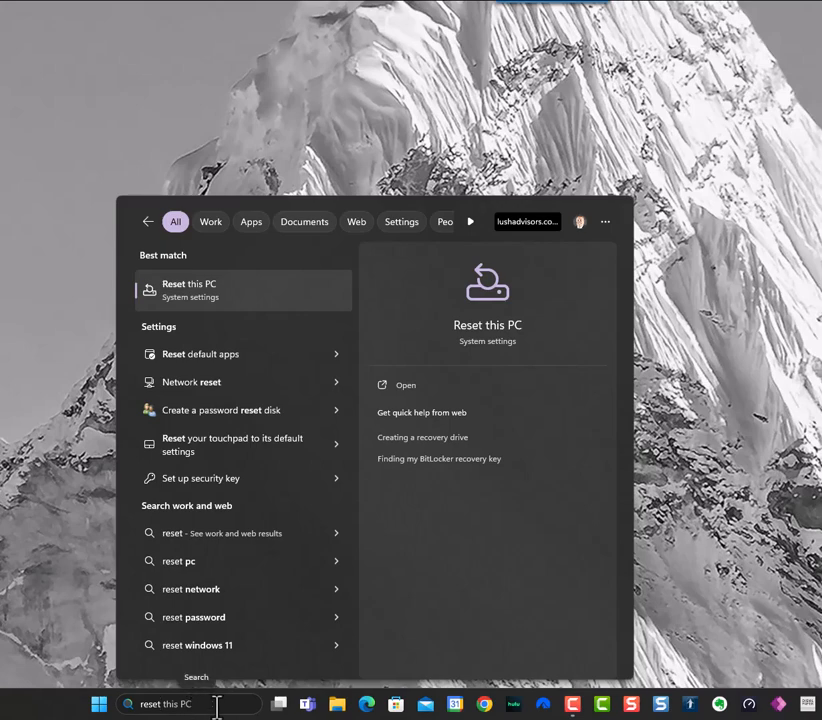
mouse_move(248, 510)
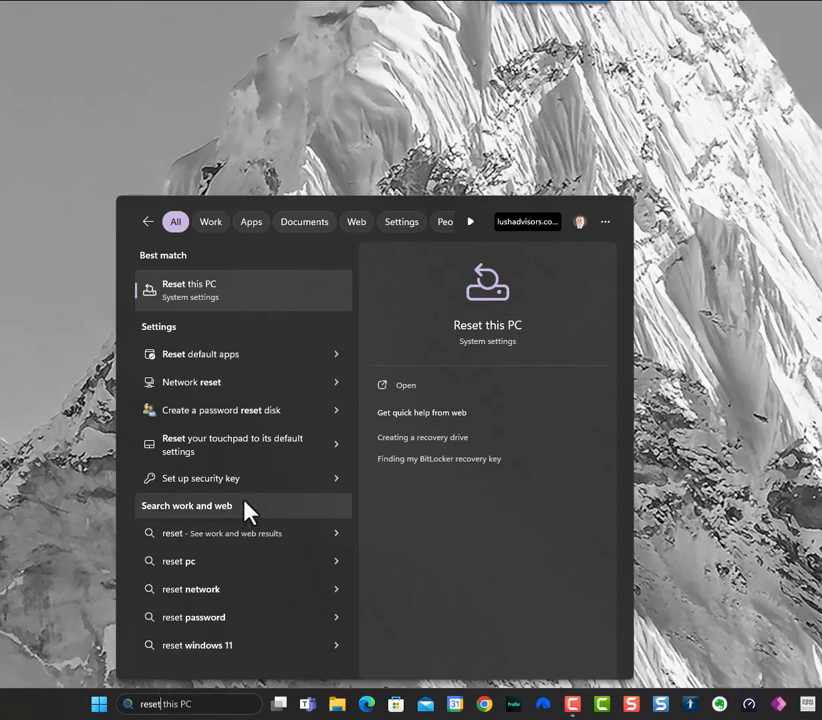
mouse_move(147, 703)
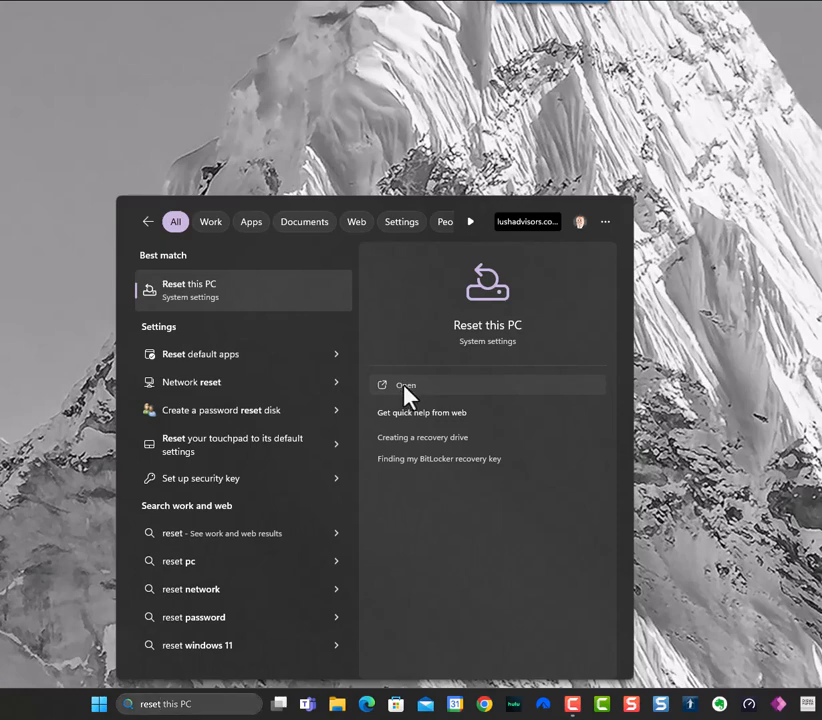
Step: Open the Reset this PC setting from the search results
click(405, 385)
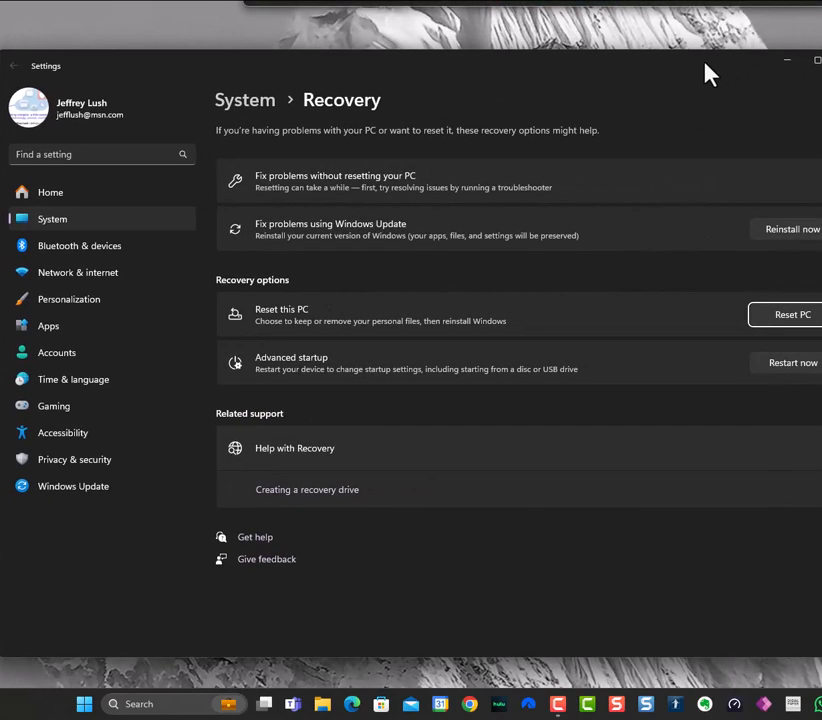
mouse_move(370, 388)
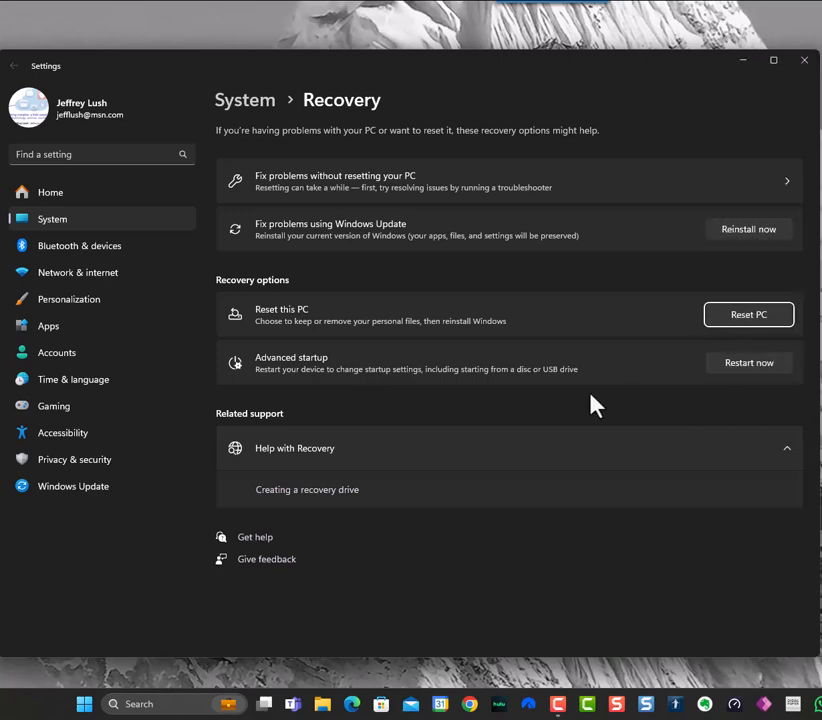
mouse_move(582, 400)
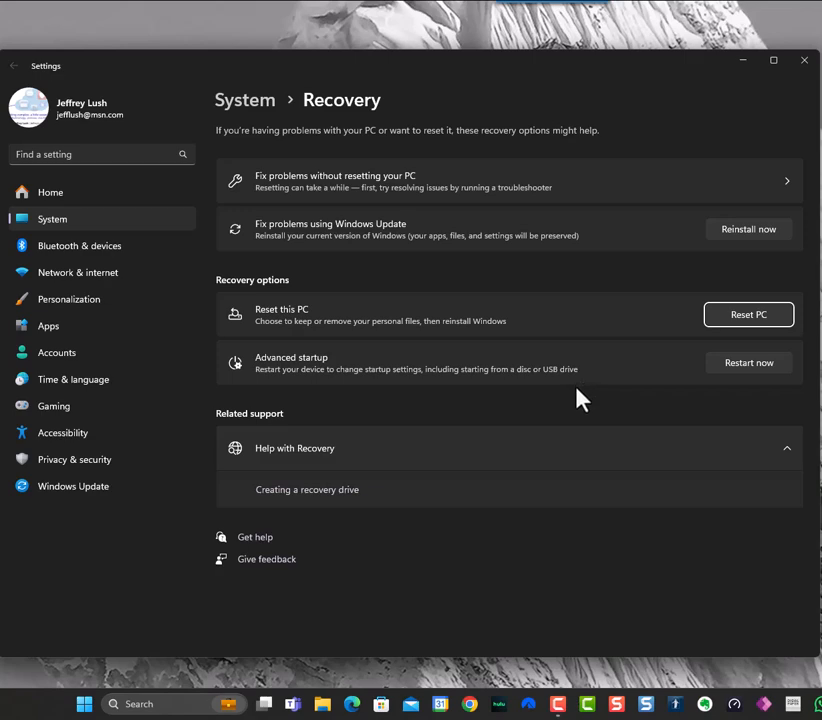
mouse_move(558, 368)
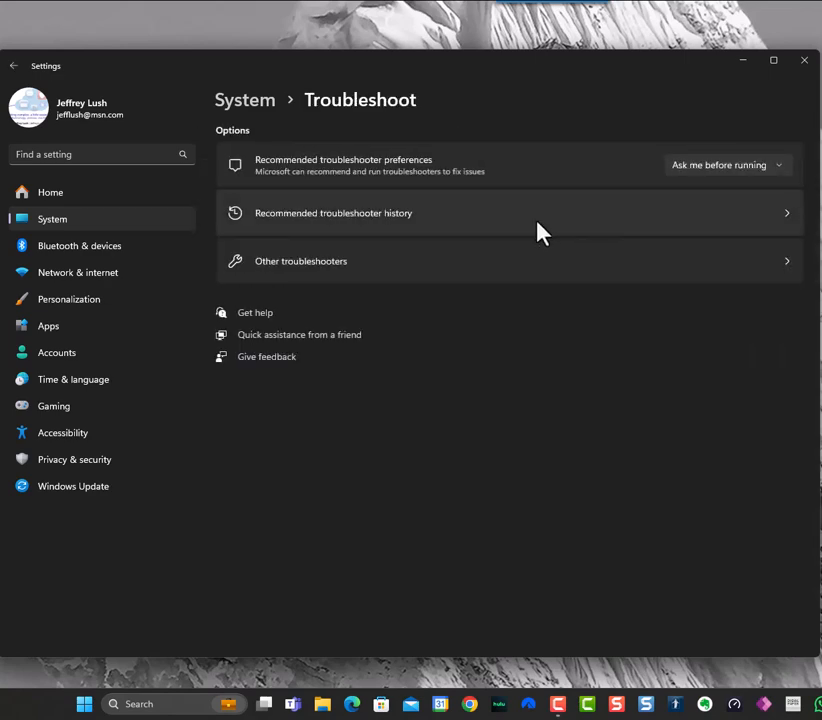
mouse_move(240, 118)
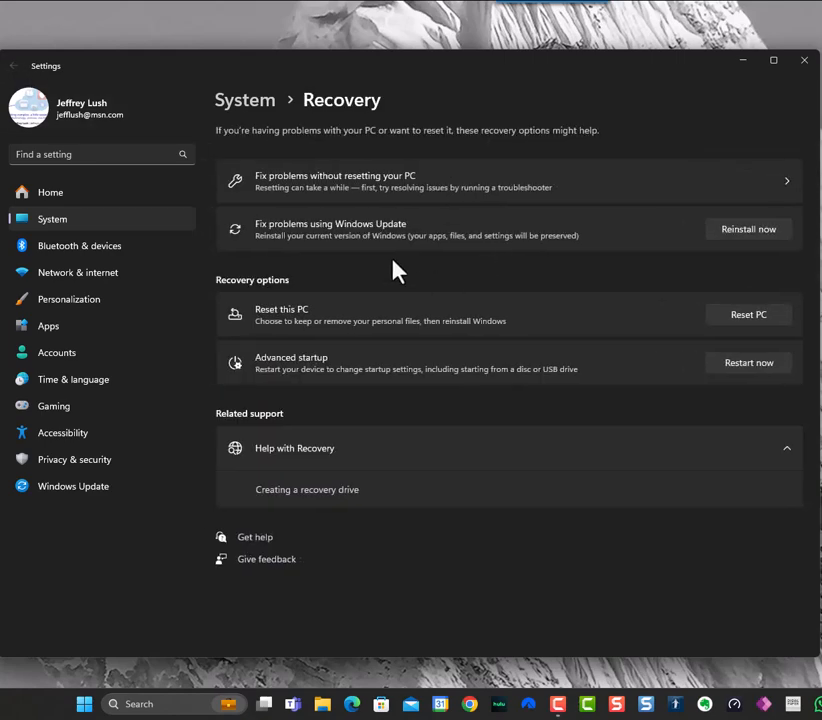
mouse_move(350, 238)
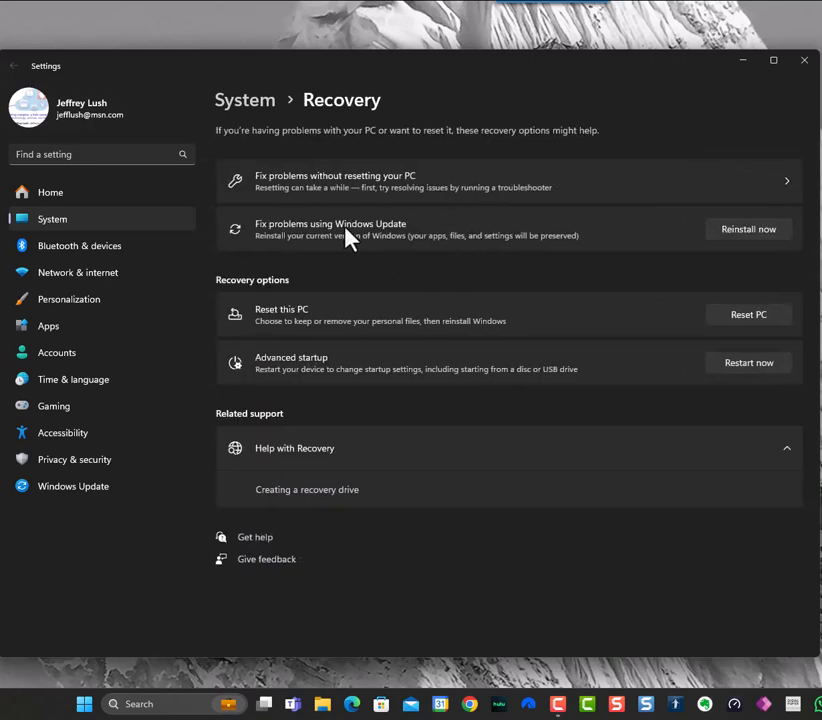
mouse_move(619, 245)
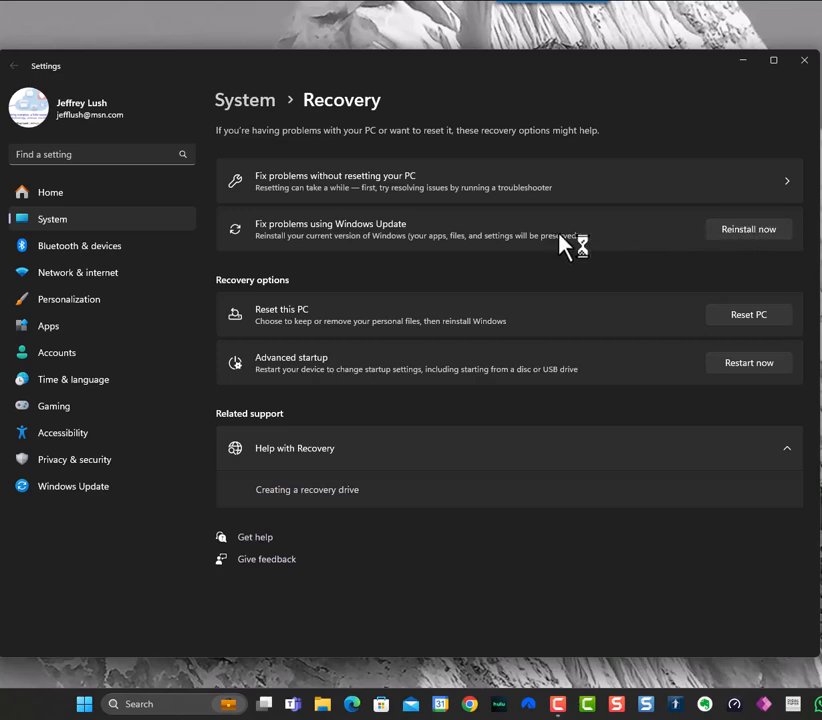
mouse_move(720, 240)
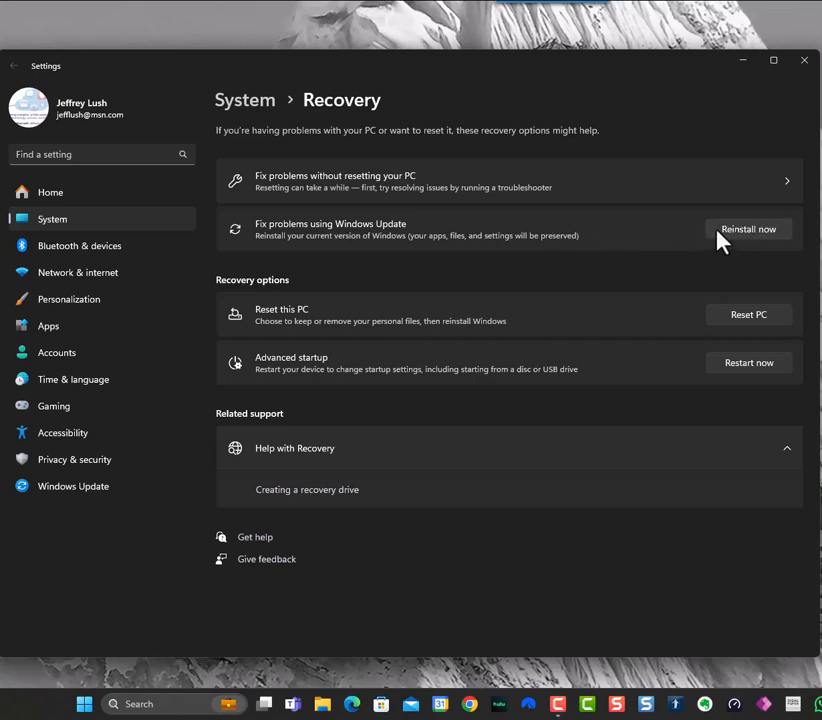
mouse_move(518, 320)
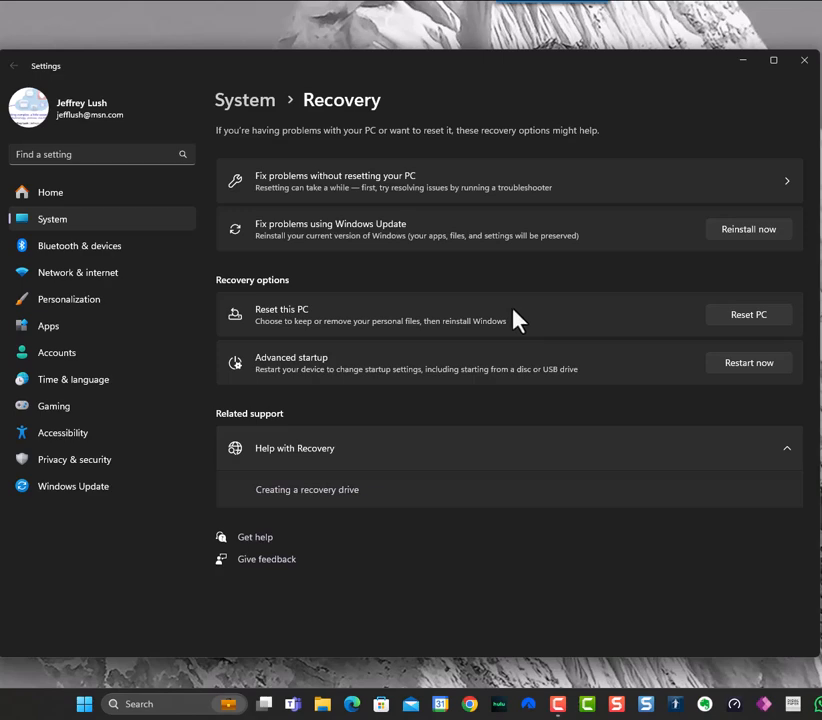
mouse_move(272, 325)
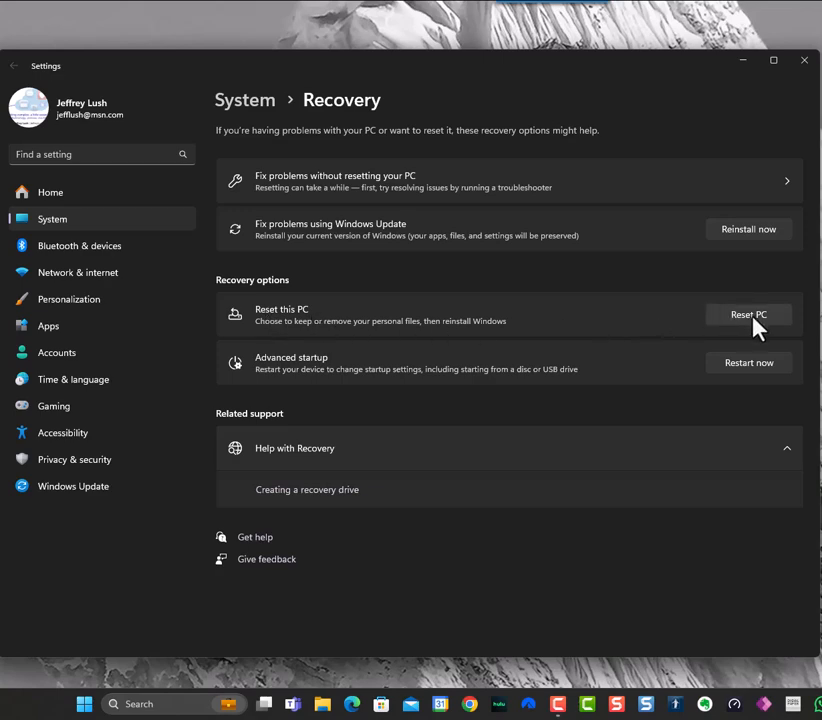
mouse_move(757, 330)
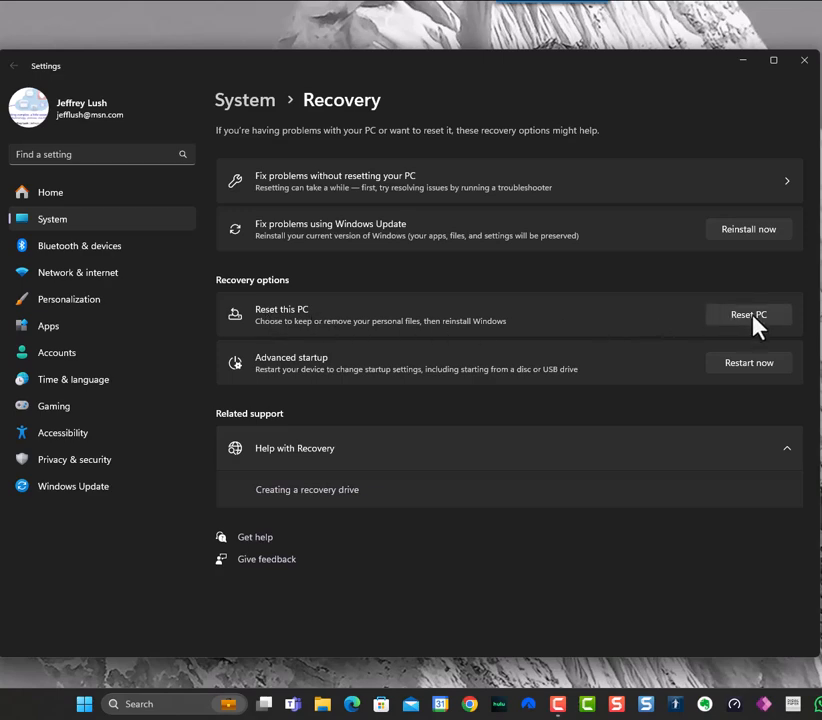
Step: Start Reset PC to bring up the Keep my files or Remove everything choice
click(748, 314)
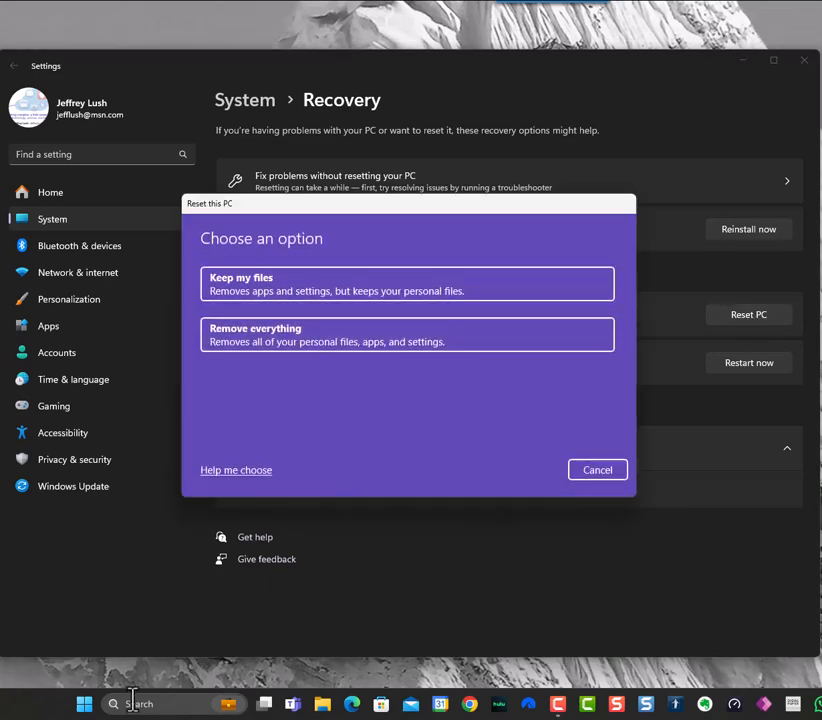
text(rest)
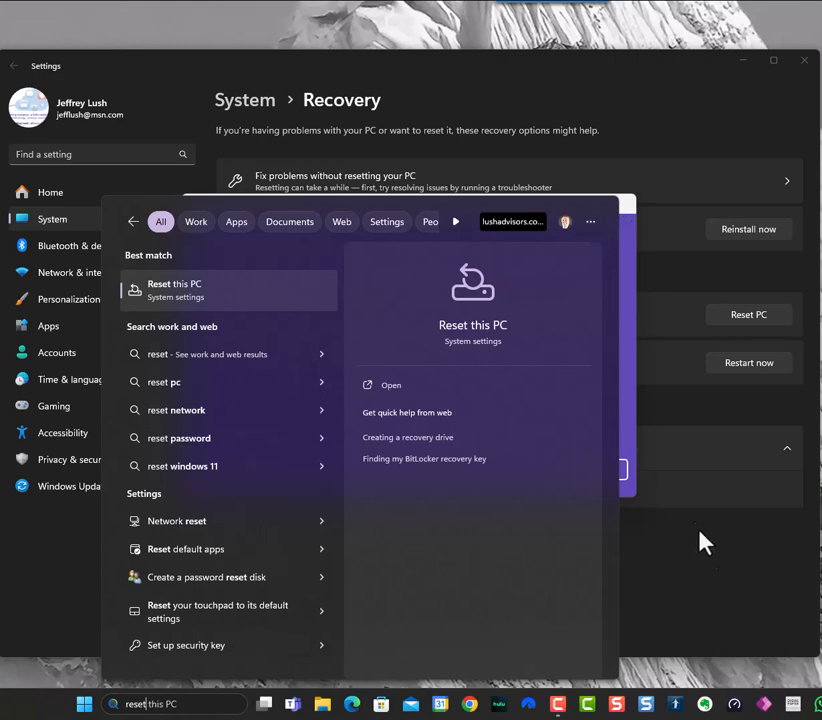
click(748, 314)
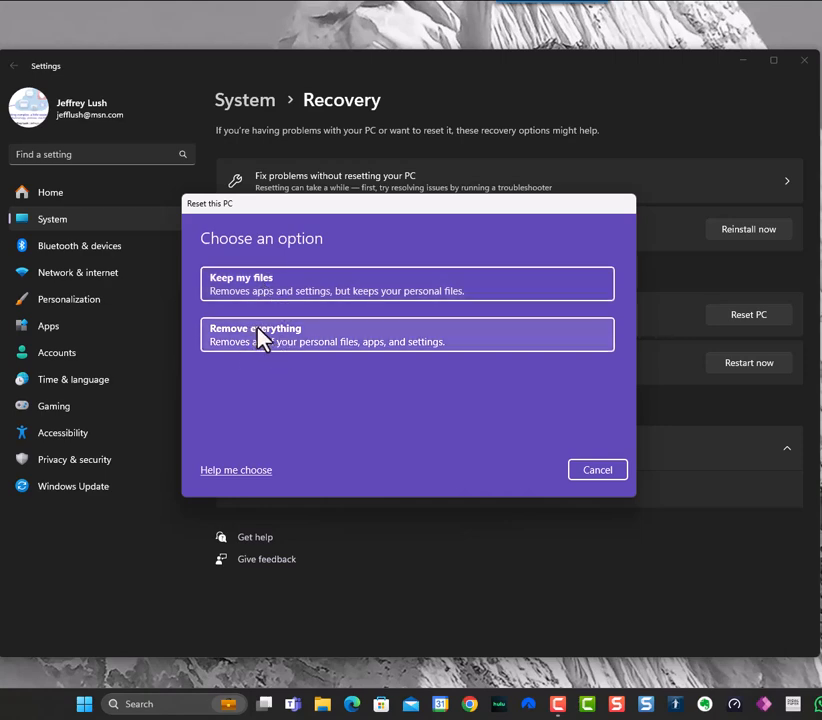
mouse_move(247, 470)
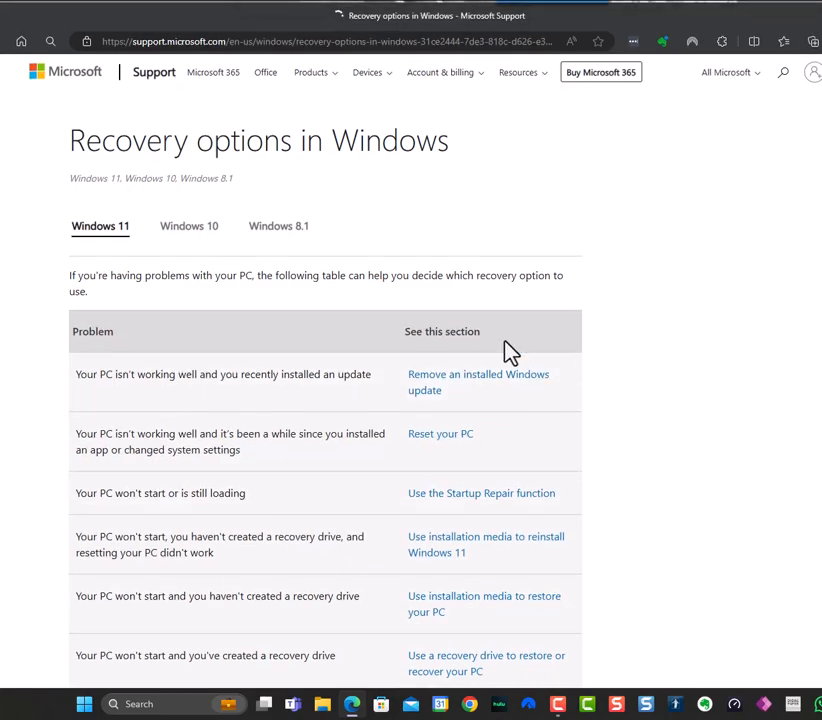
scroll(down, 3)
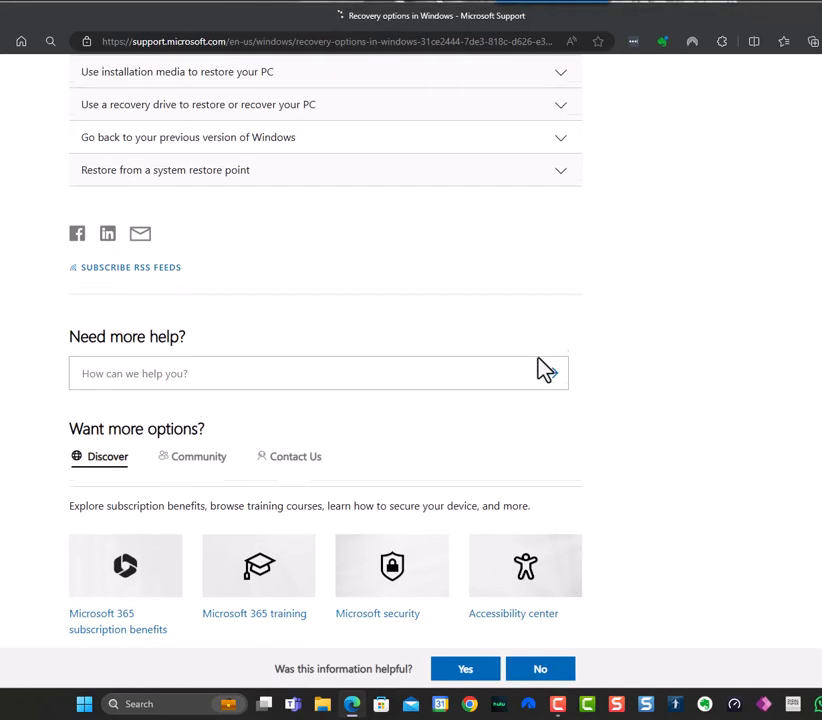
scroll(up, 3)
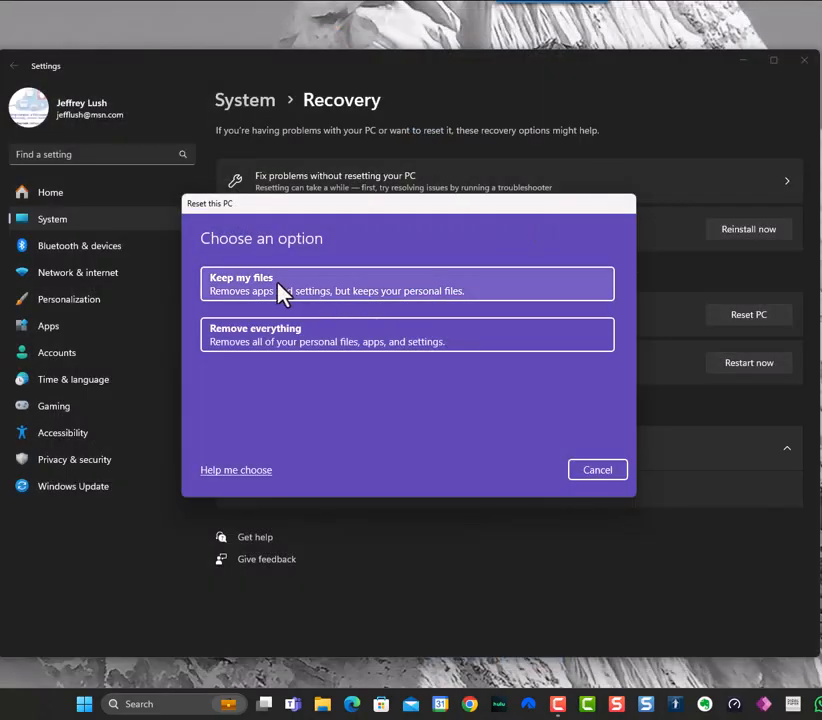
mouse_move(330, 295)
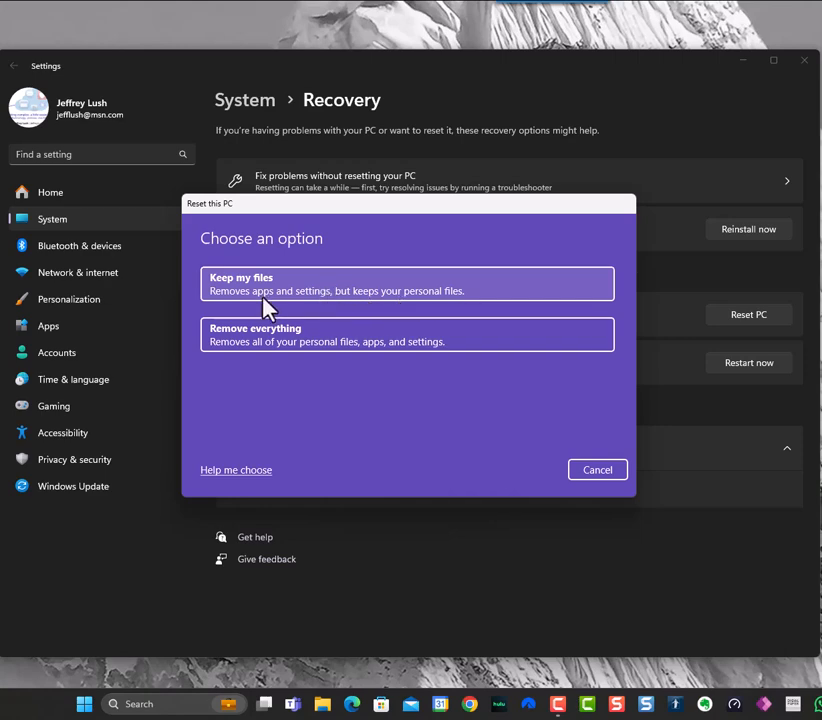
mouse_move(262, 308)
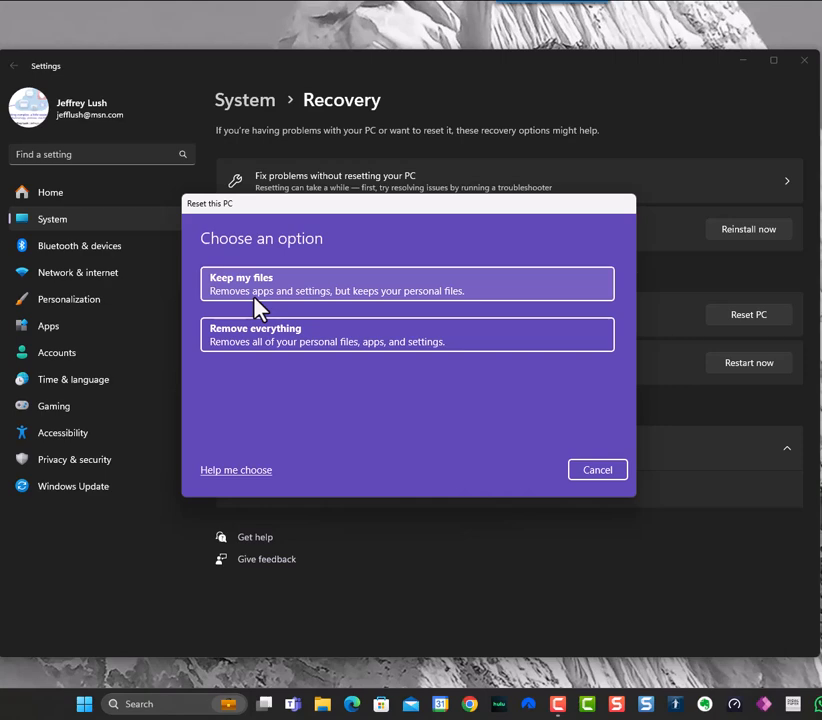
mouse_move(289, 302)
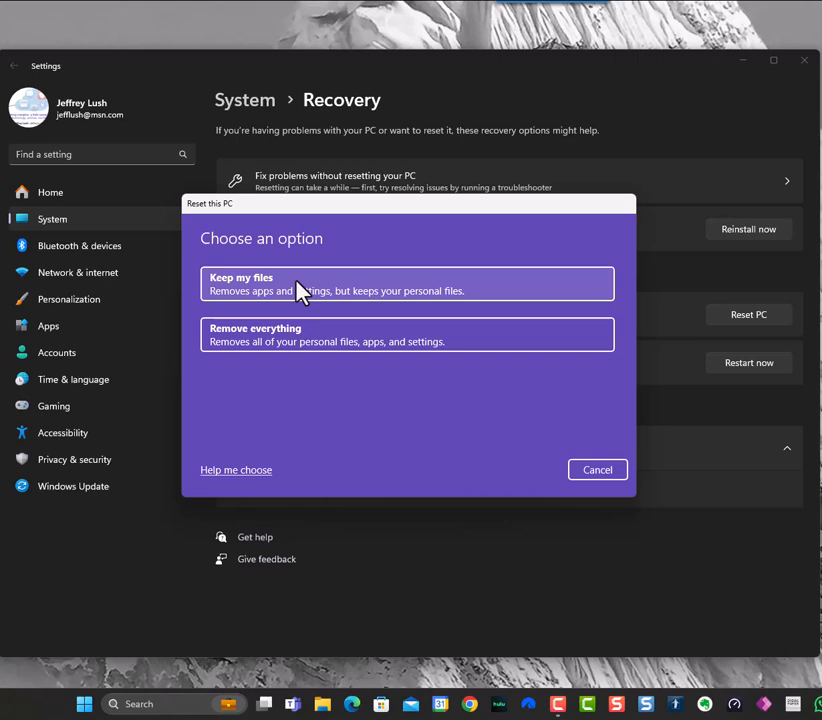
Step: Choose Keep my files in the Reset this PC dialog
click(407, 283)
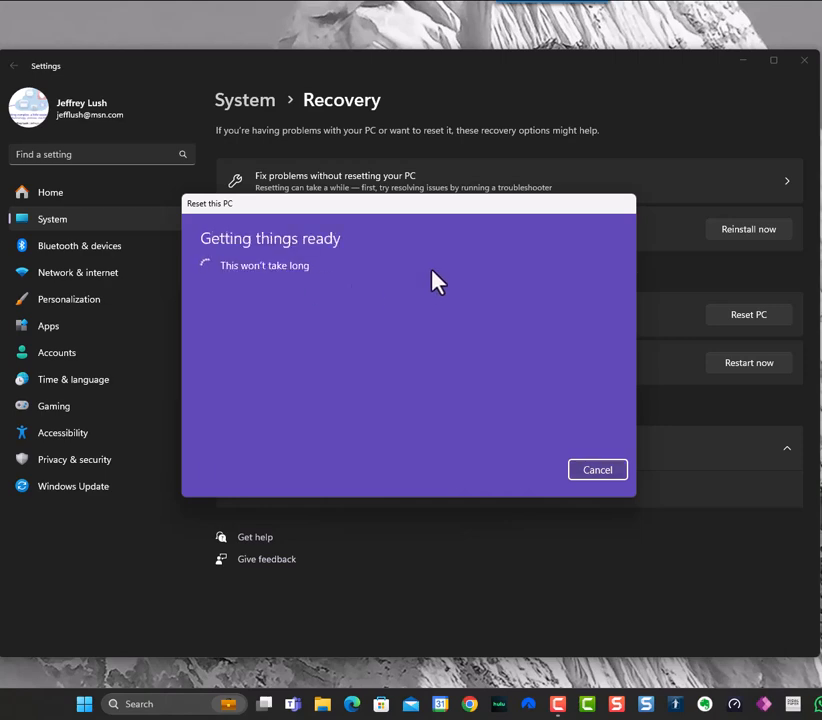
mouse_move(440, 295)
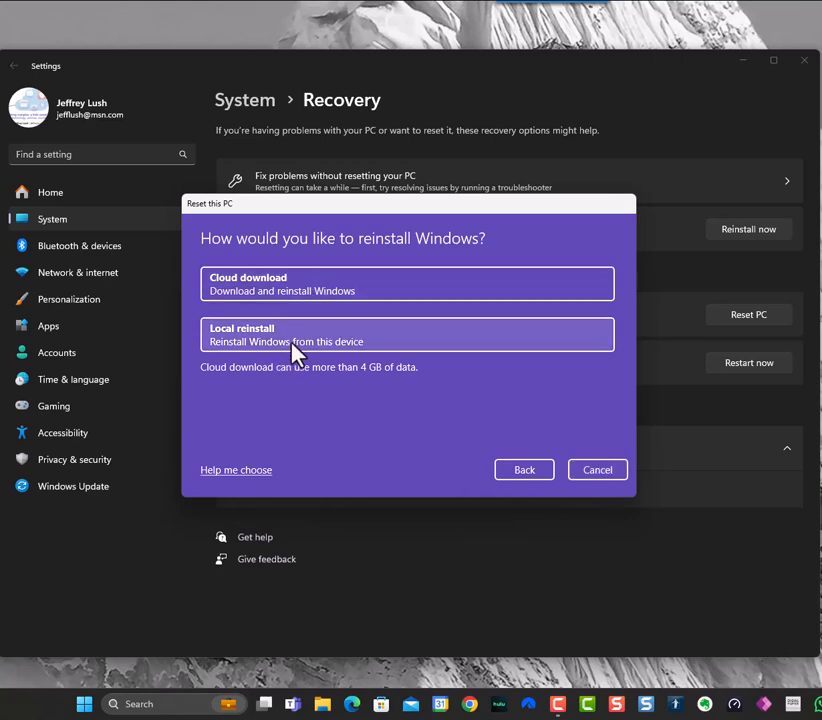
mouse_move(280, 377)
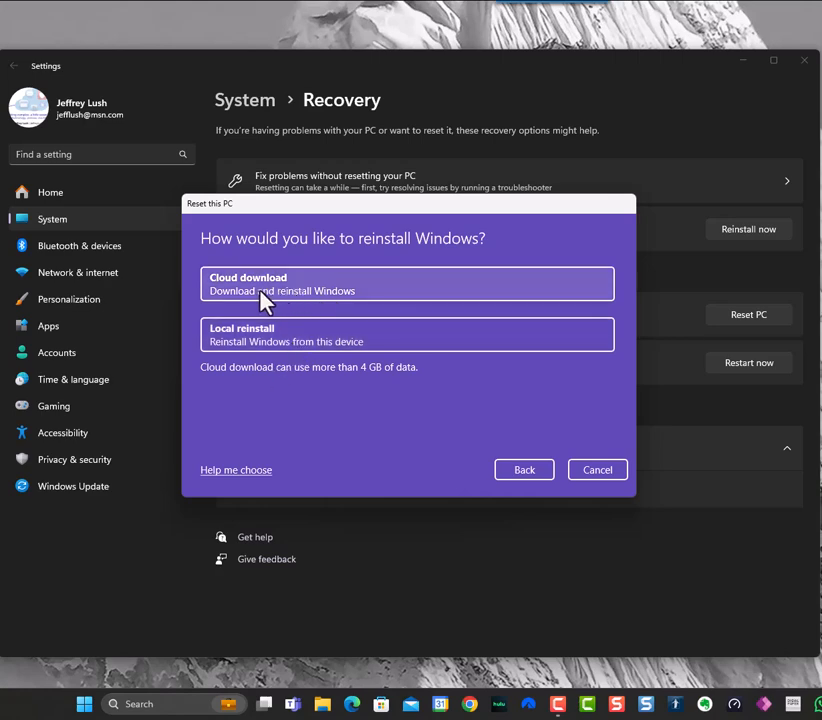
mouse_move(278, 297)
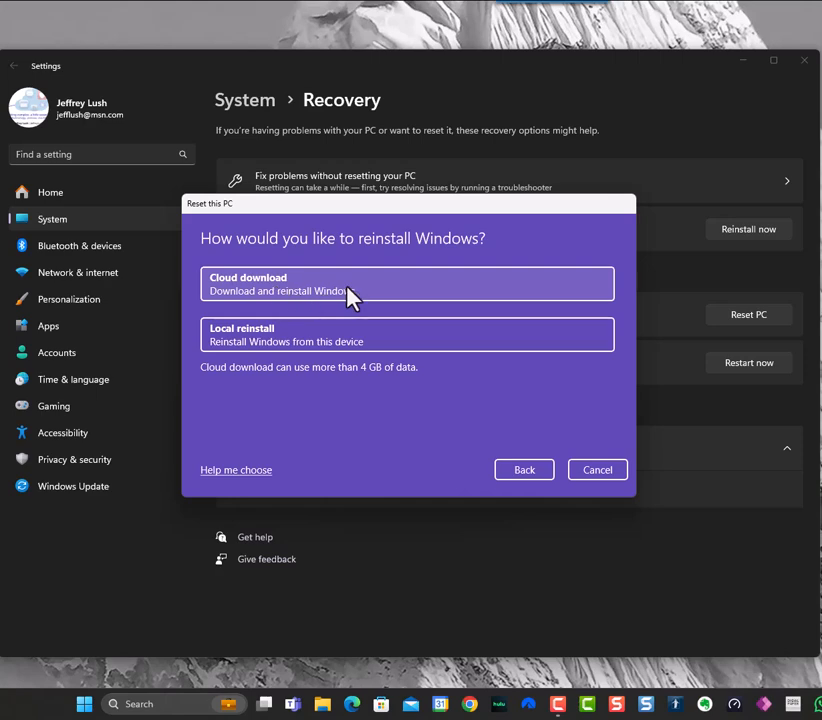
mouse_move(315, 341)
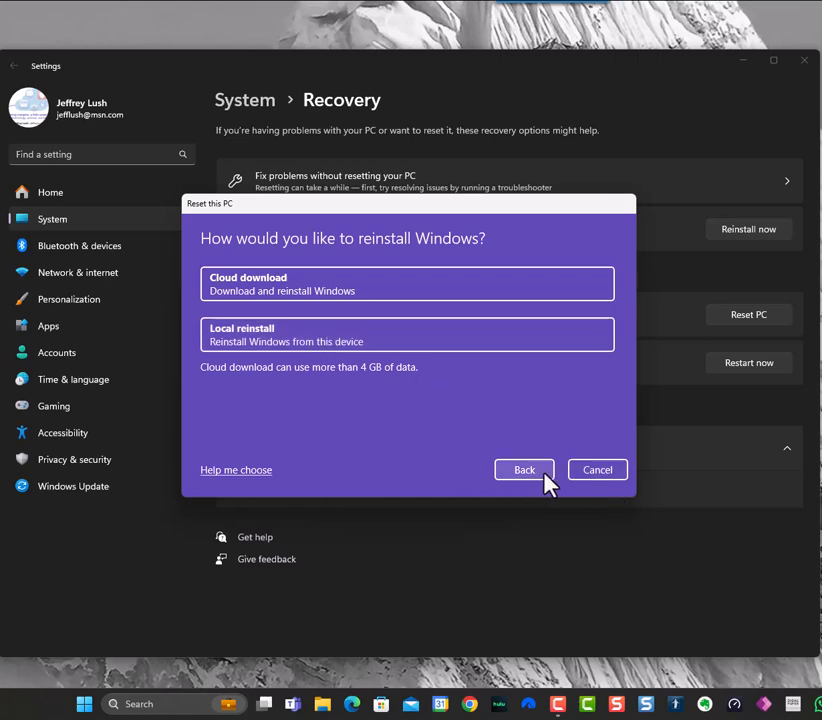
mouse_move(510, 413)
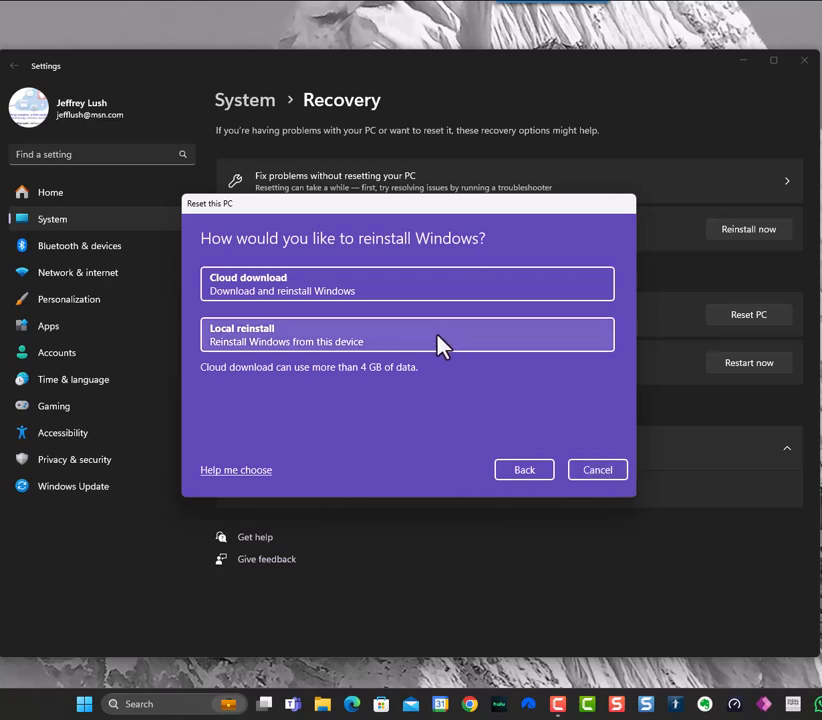
mouse_move(440, 348)
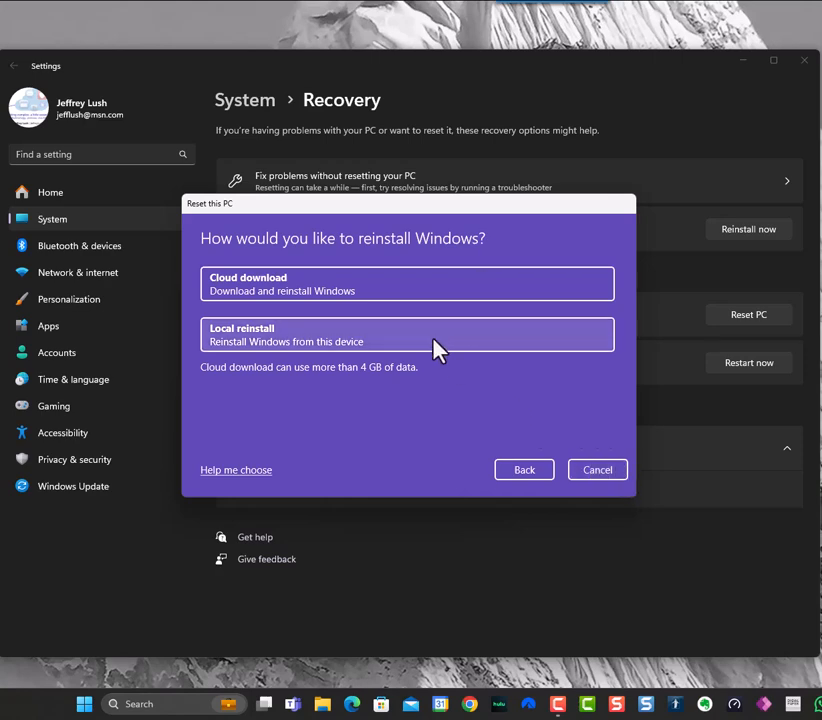
mouse_move(503, 360)
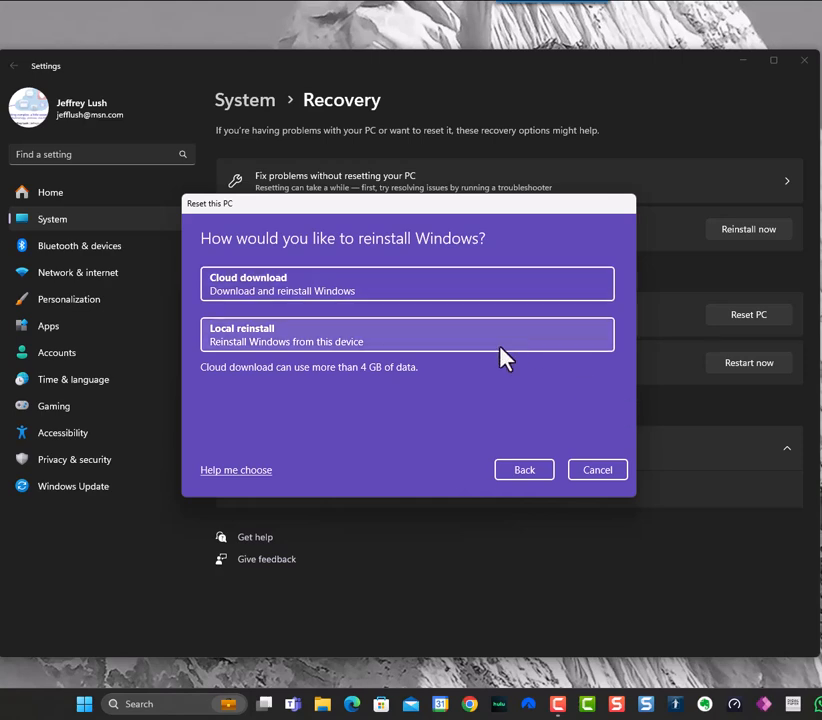
mouse_move(622, 438)
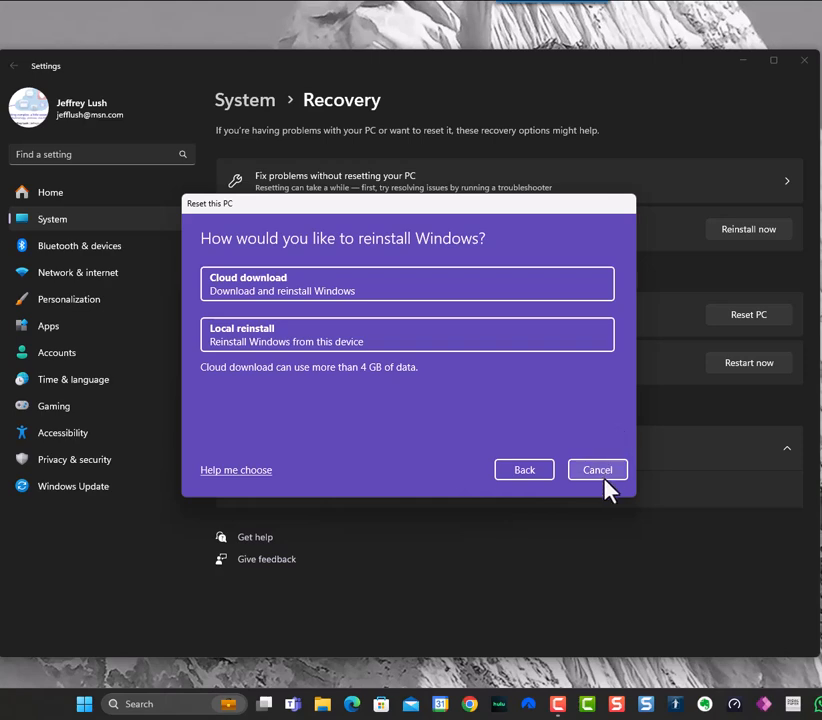
click(524, 469)
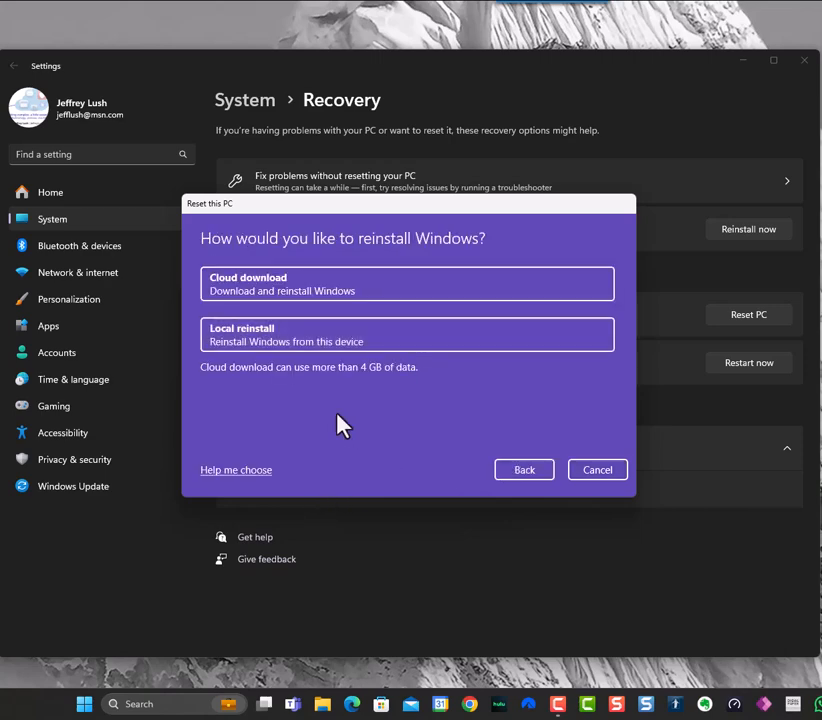
mouse_move(325, 341)
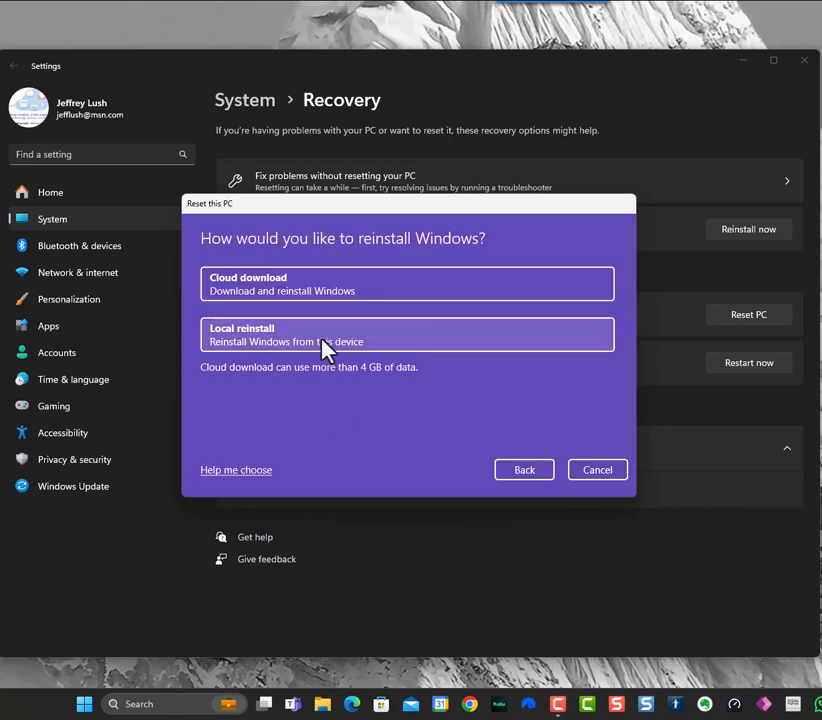
mouse_move(340, 342)
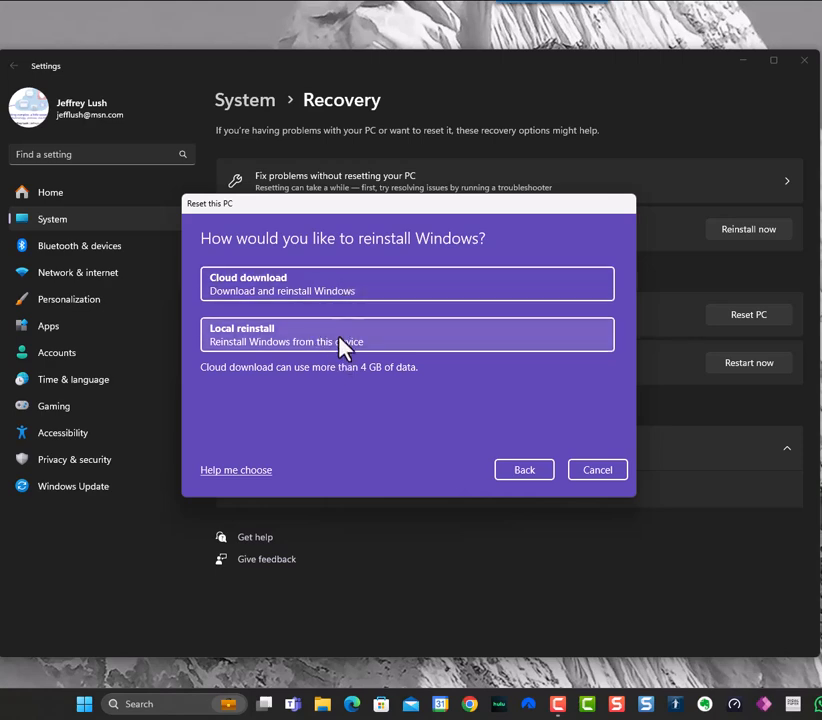
mouse_move(330, 290)
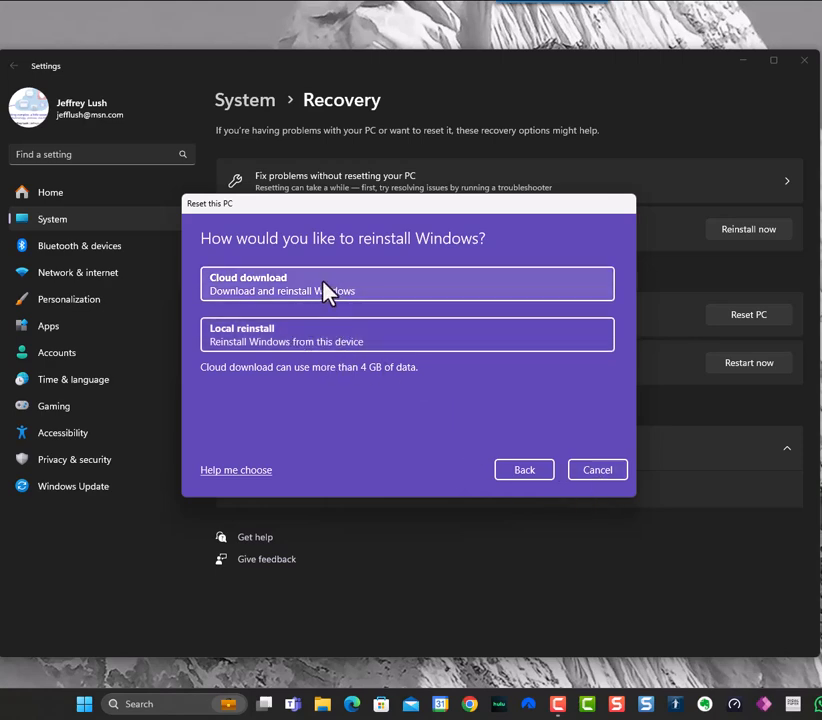
mouse_move(308, 341)
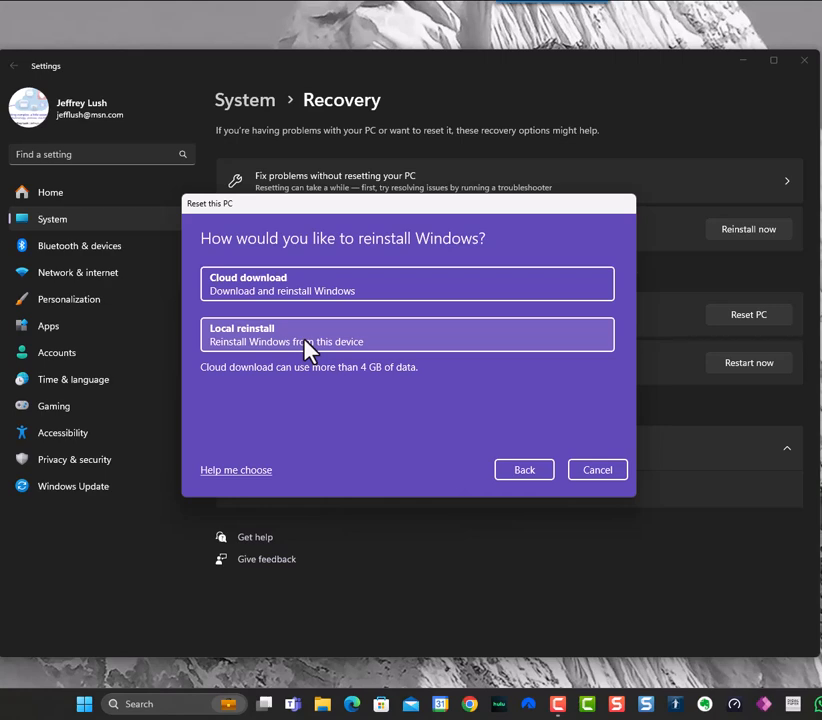
mouse_move(597, 470)
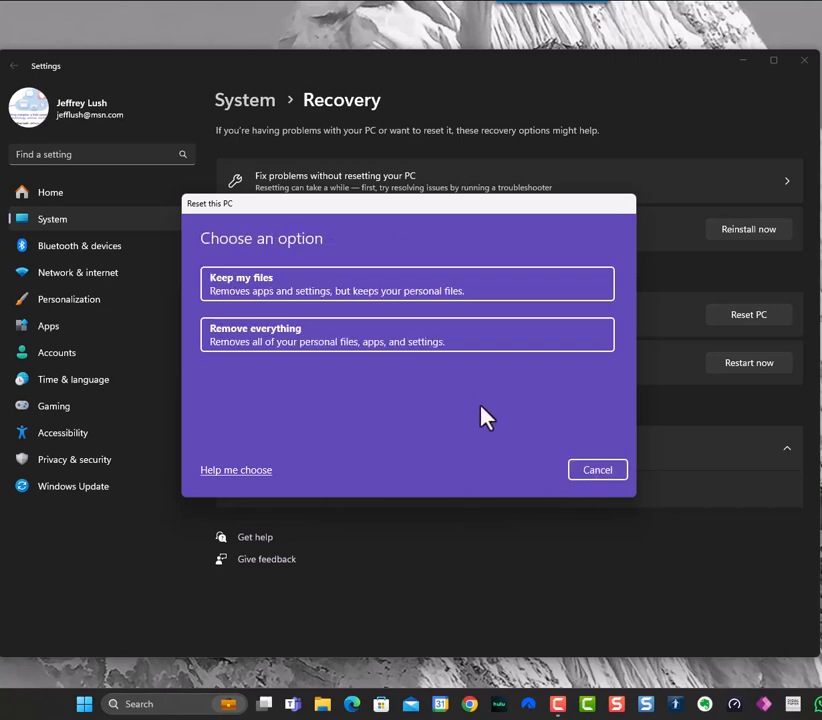
mouse_move(543, 412)
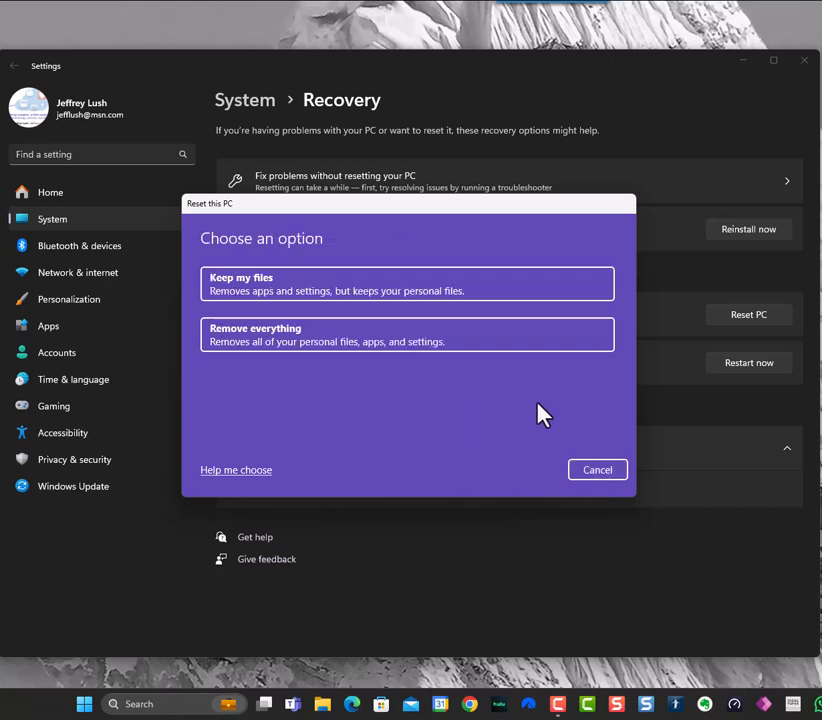
mouse_move(557, 300)
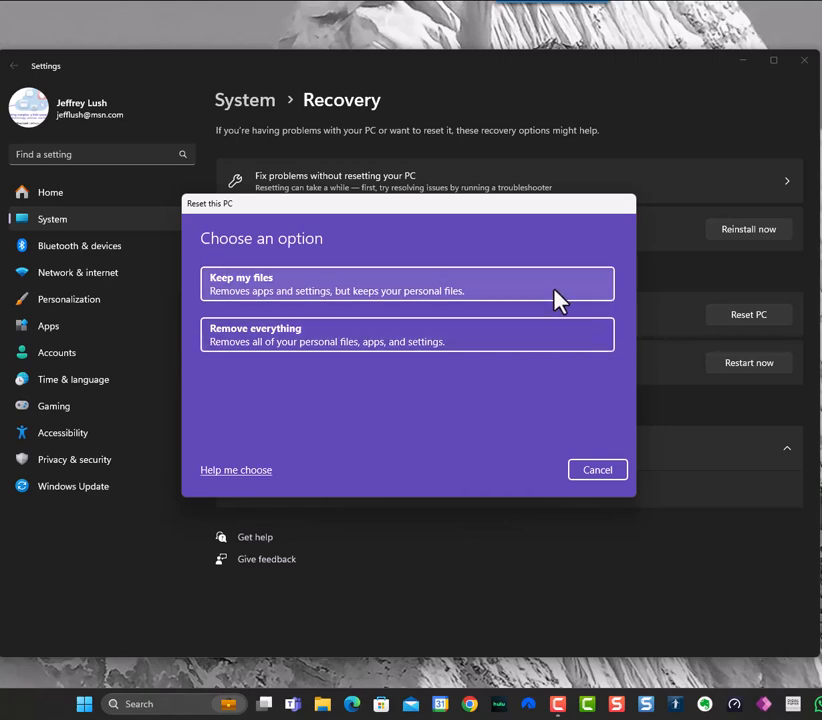
mouse_move(547, 335)
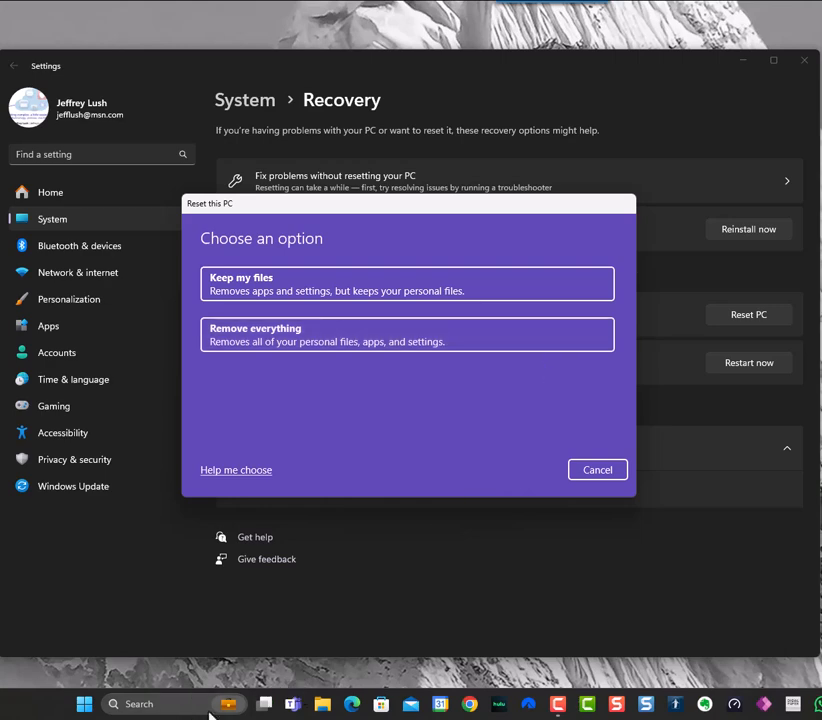
mouse_move(375, 443)
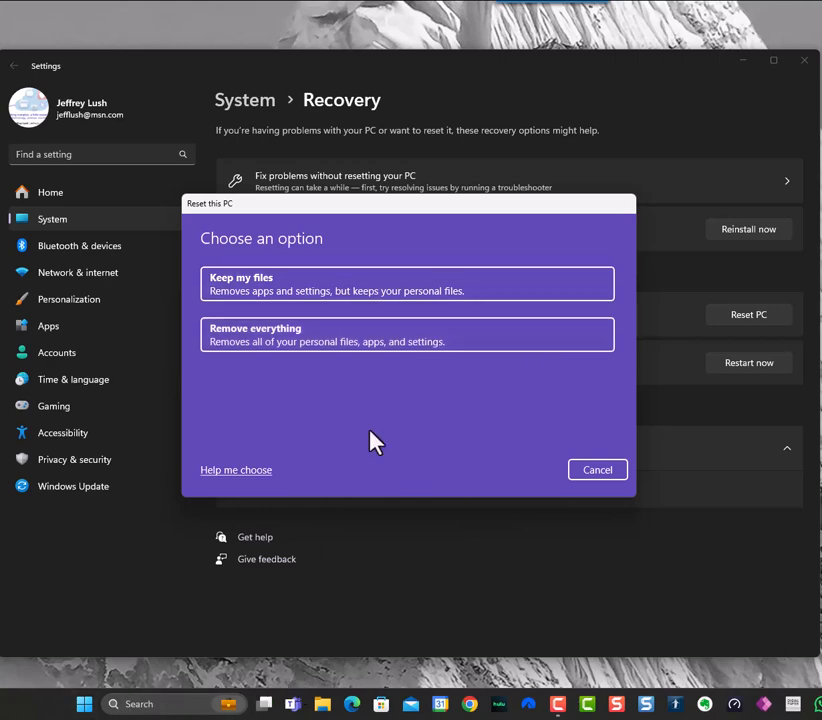
Step: Search Windows for 'rest' to reach Create a restore point
click(140, 703)
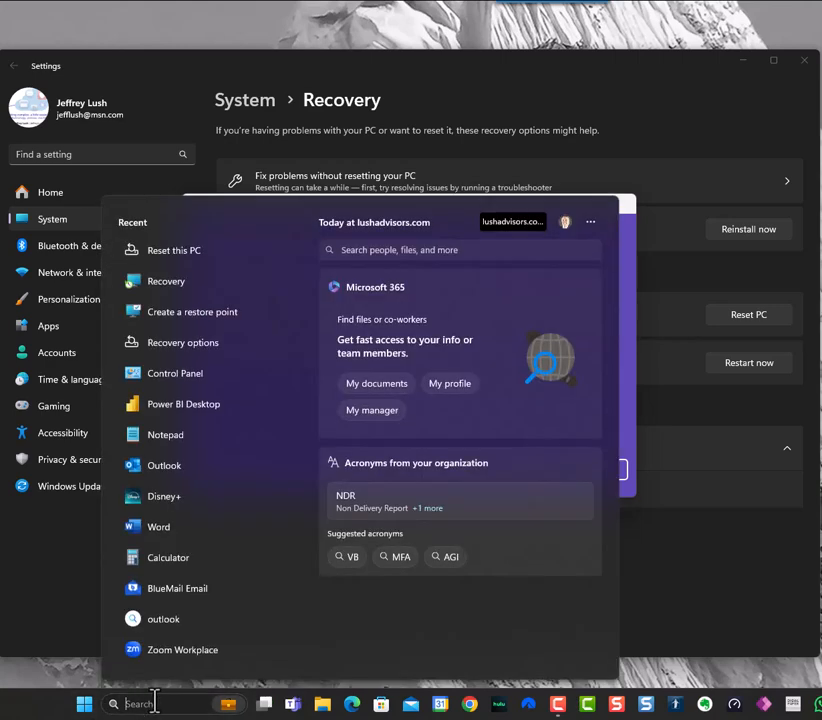
text(rest)
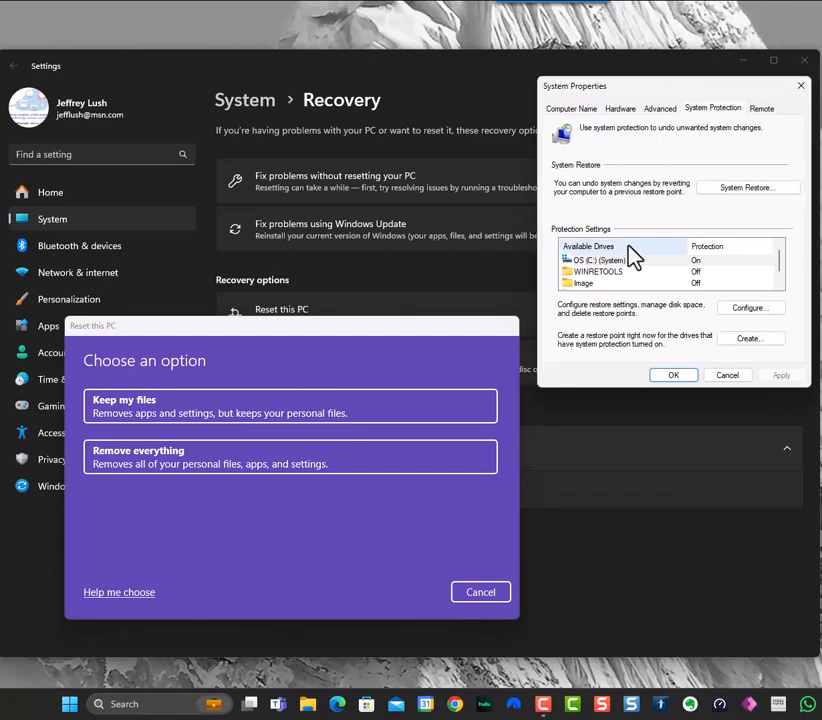
mouse_move(748, 187)
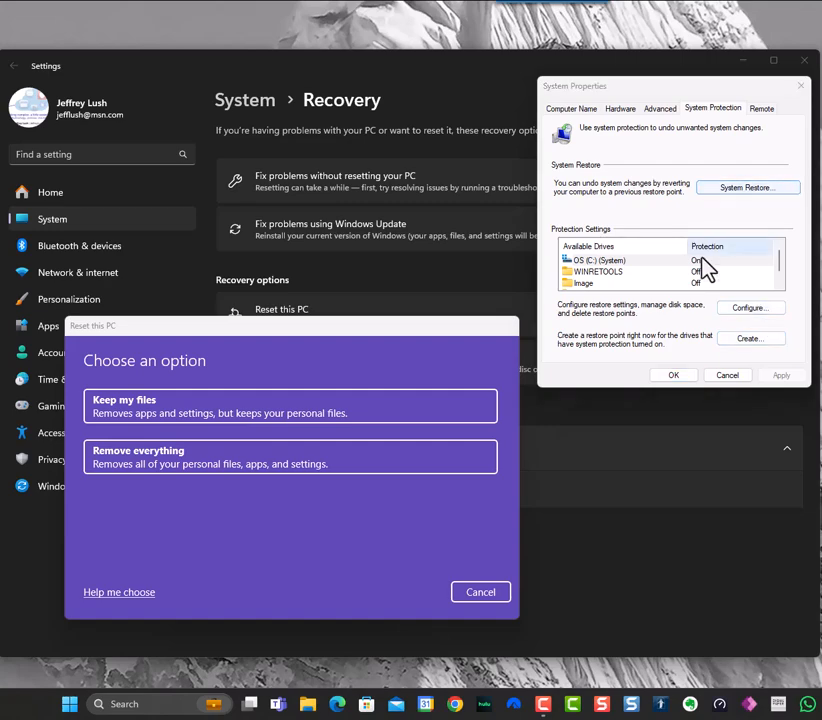
Step: Browse all restore points, select YouTube Video, then cancel System Restore without restoring
click(747, 187)
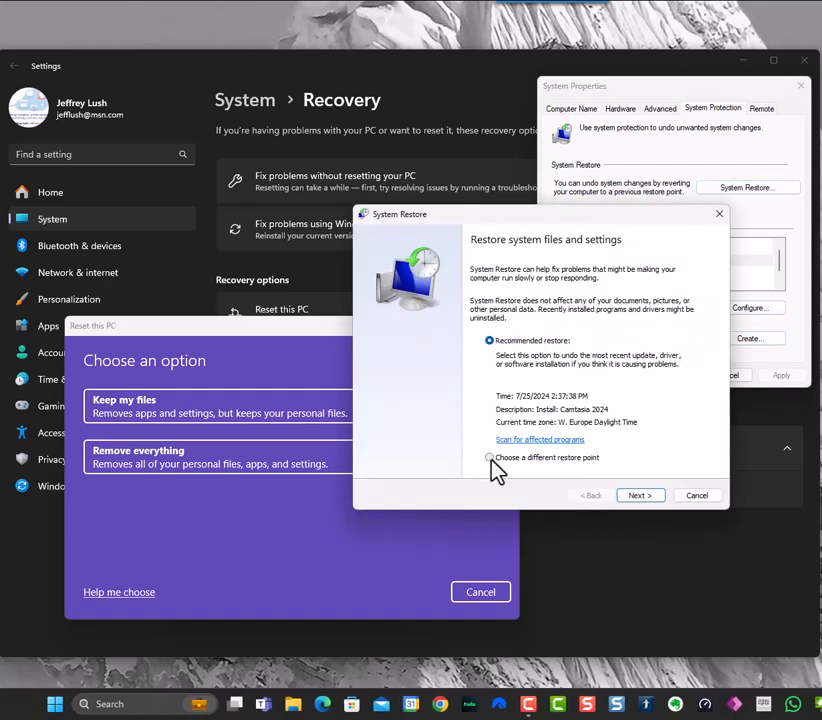
click(489, 458)
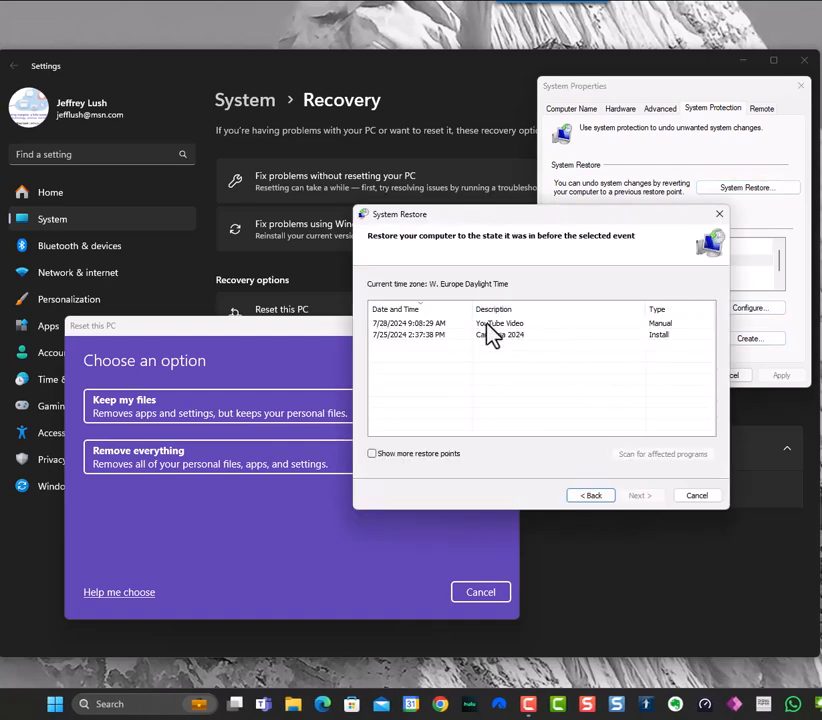
click(372, 453)
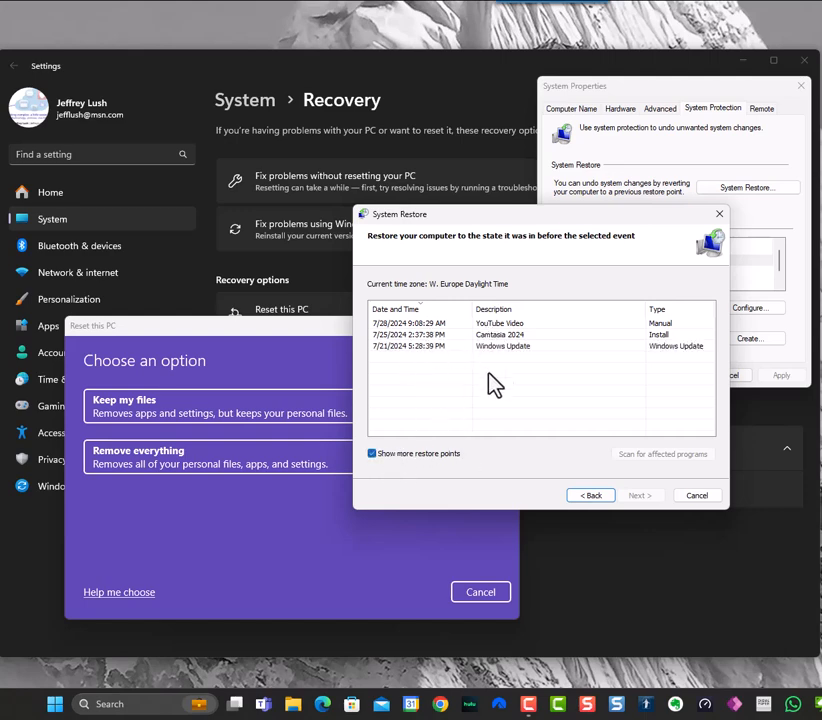
mouse_move(505, 360)
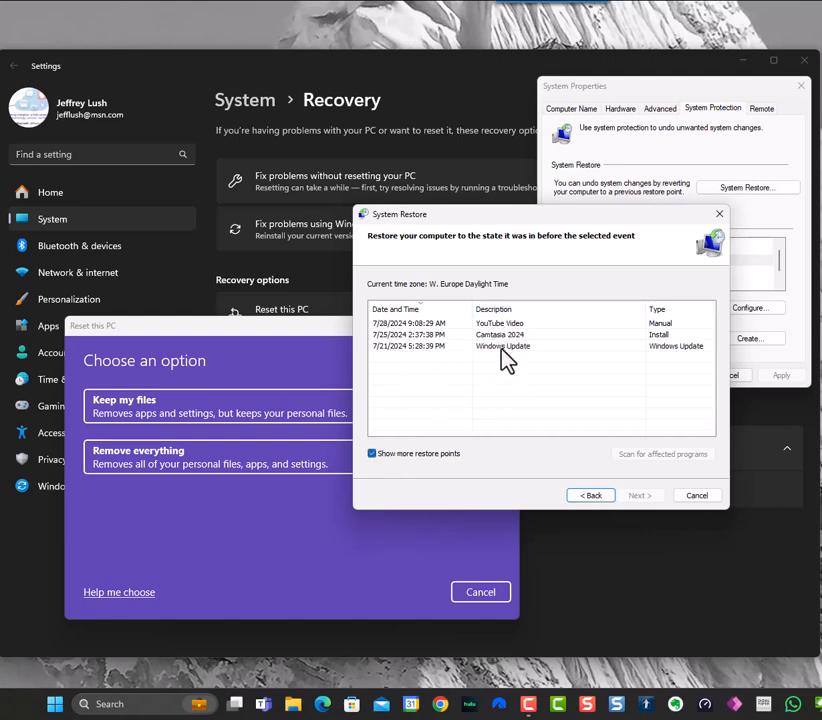
mouse_move(545, 350)
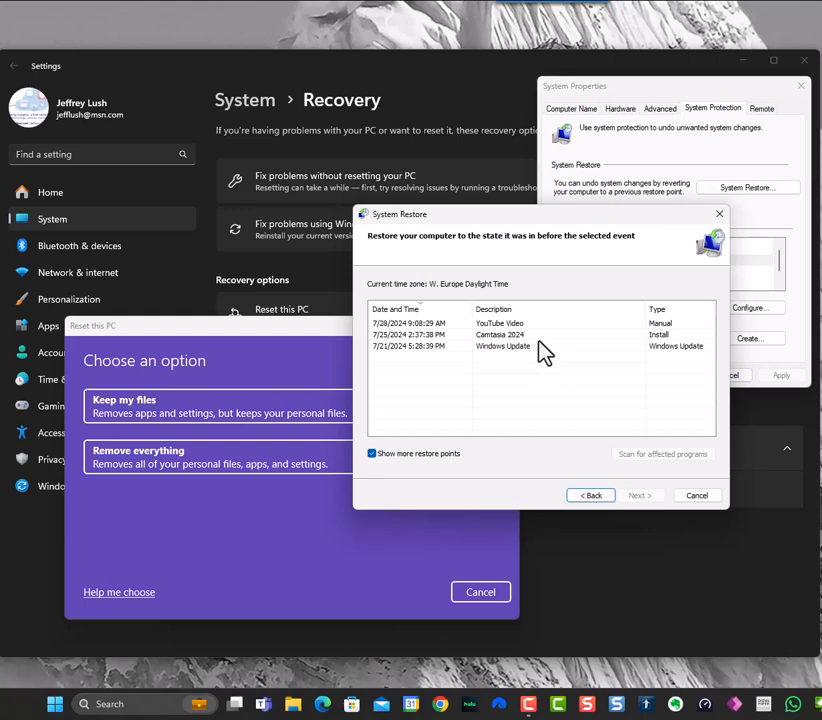
mouse_move(522, 338)
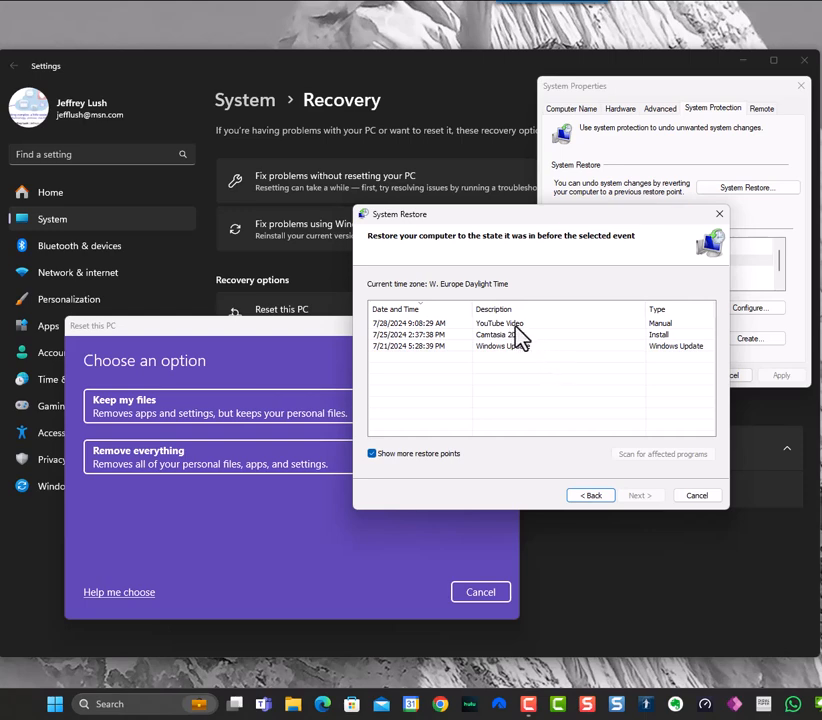
click(500, 323)
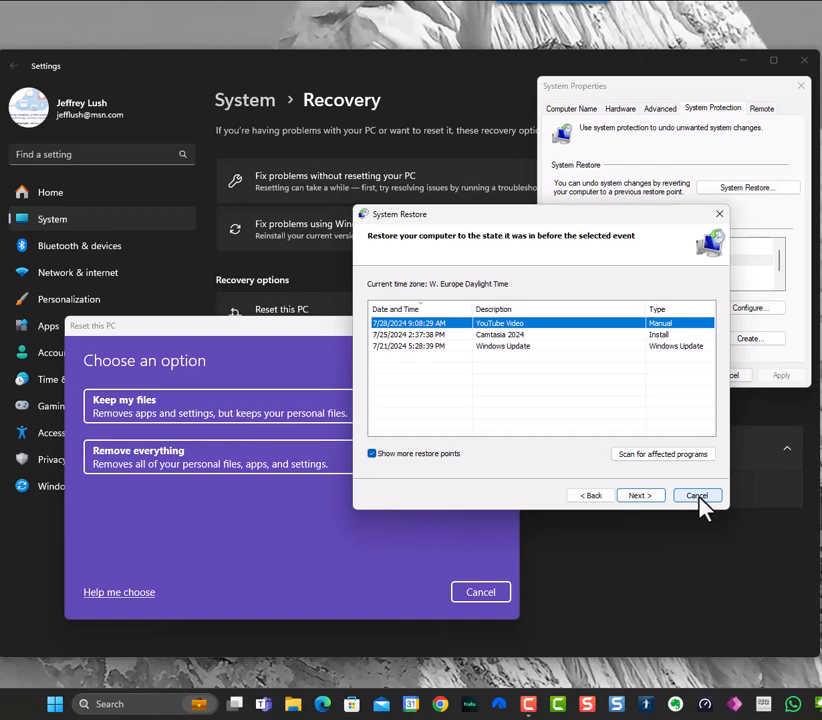
mouse_move(637, 455)
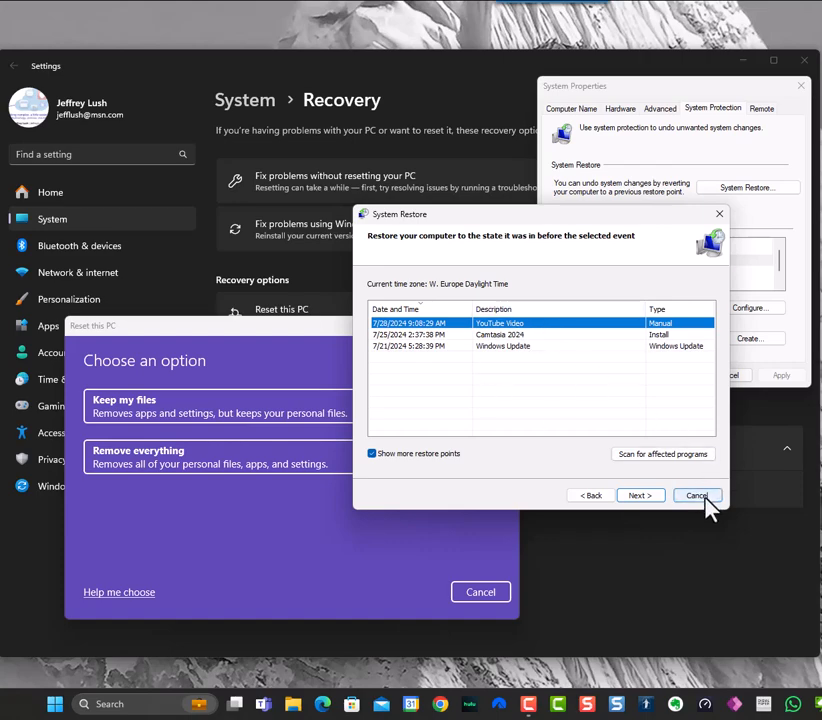
click(697, 495)
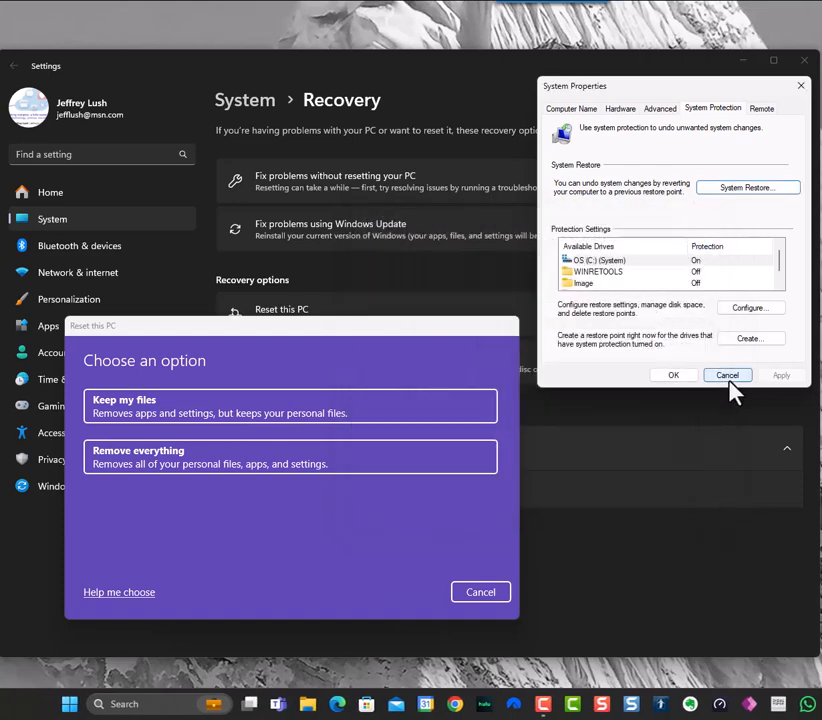
Step: Cancel System Properties and the Reset this PC dialog without resetting anything
click(727, 375)
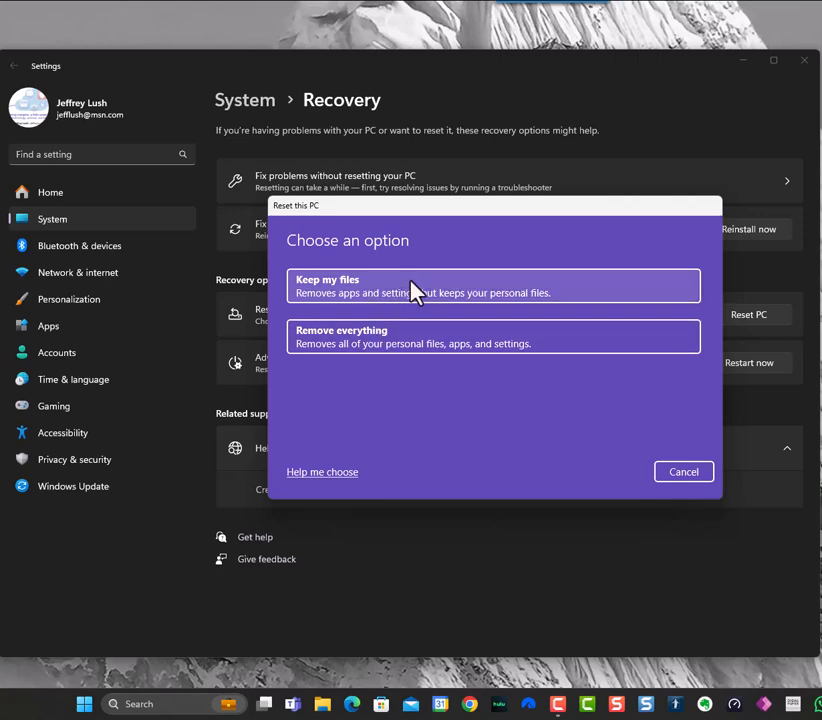
mouse_move(455, 350)
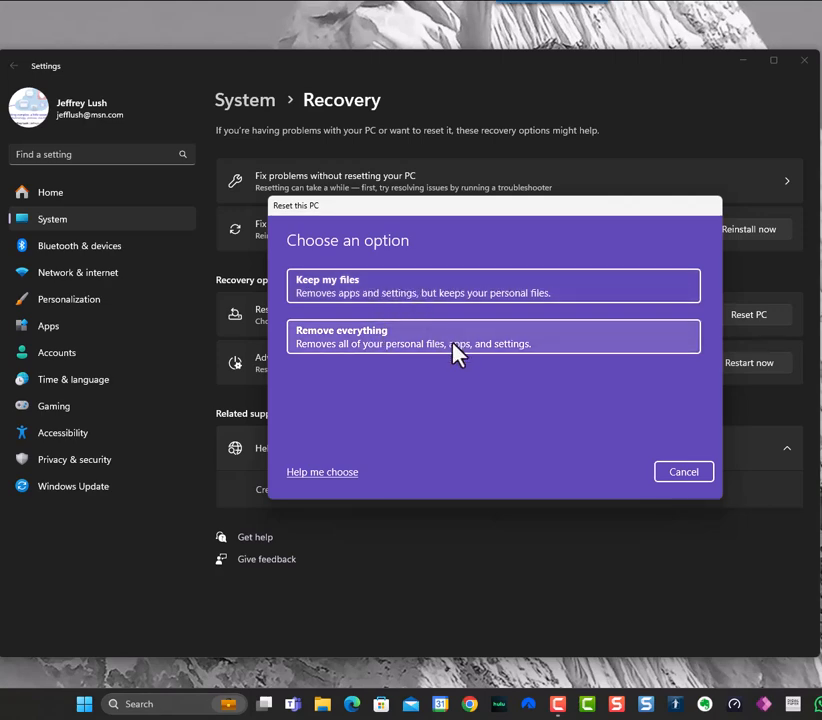
mouse_move(370, 300)
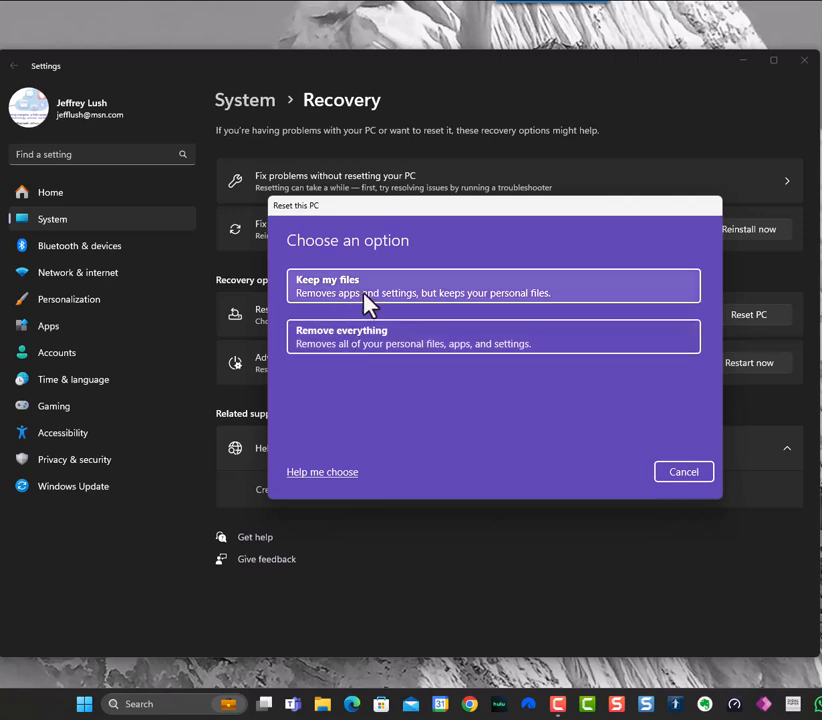
mouse_move(418, 295)
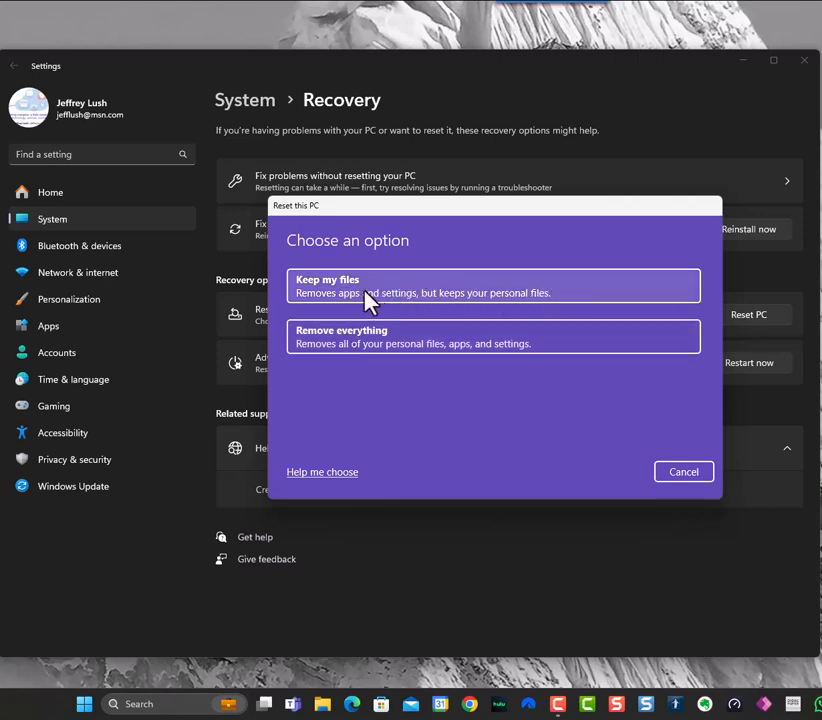
mouse_move(445, 303)
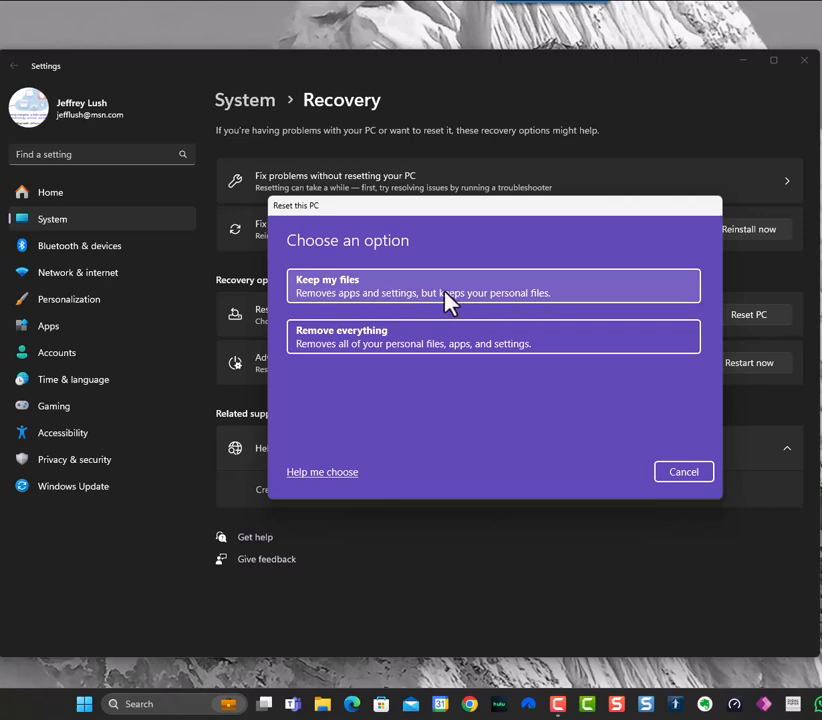
mouse_move(398, 308)
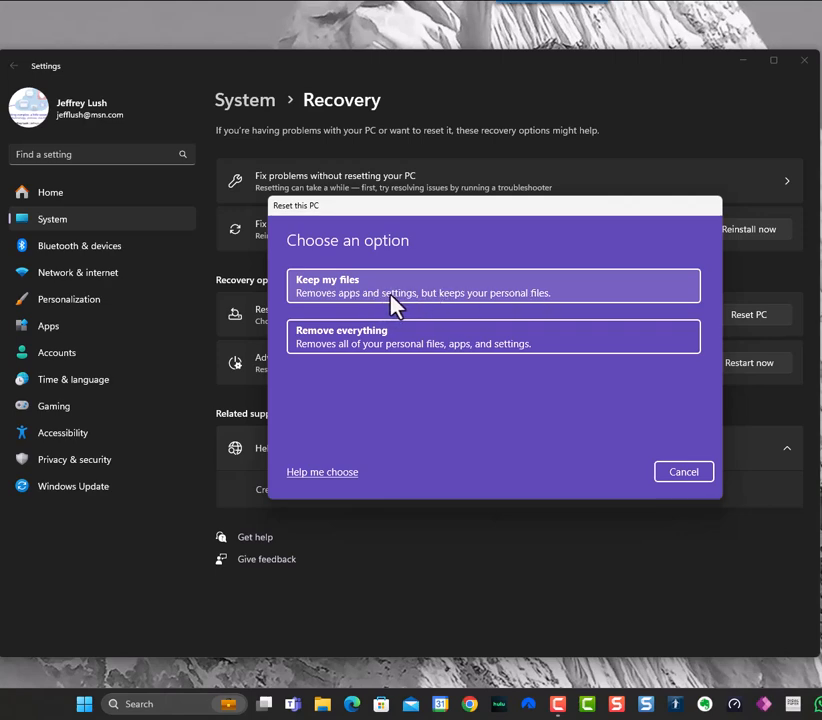
mouse_move(500, 467)
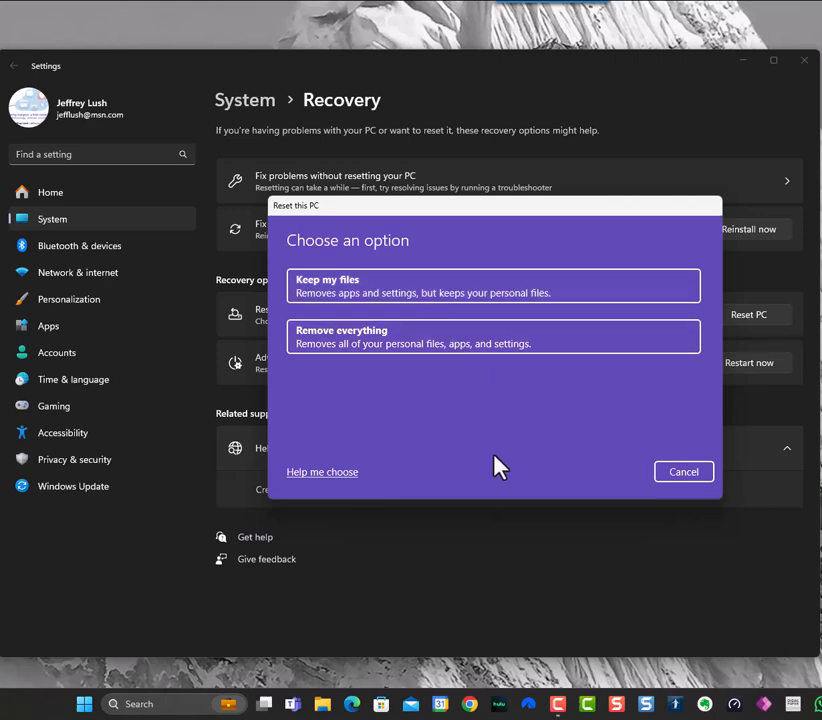
mouse_move(497, 440)
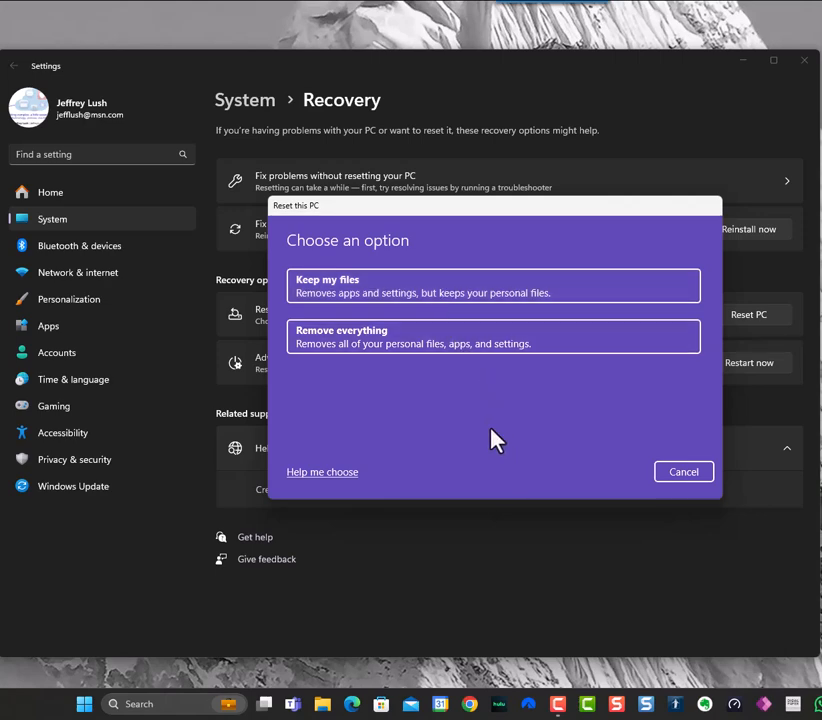
mouse_move(437, 460)
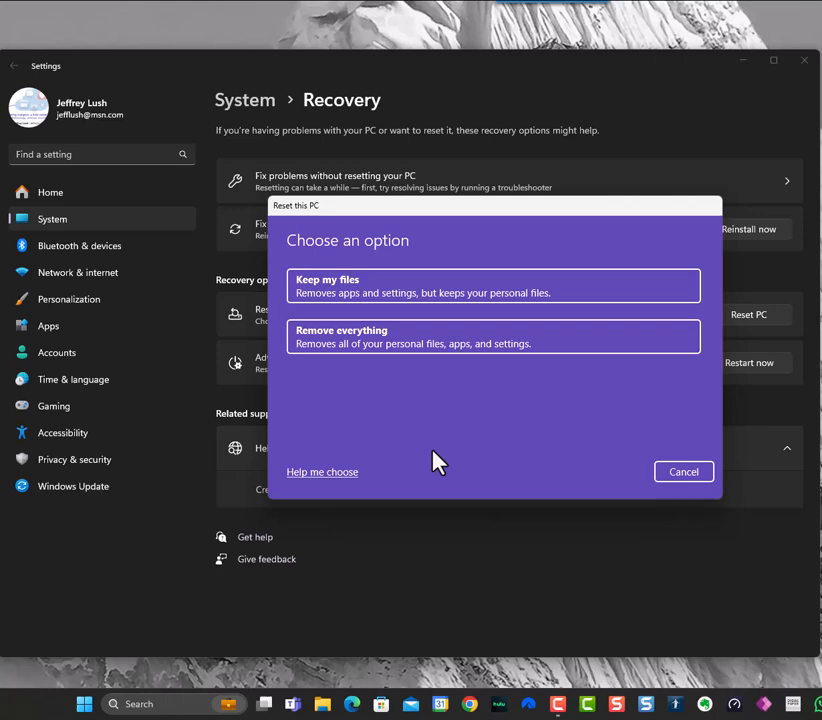
mouse_move(684, 472)
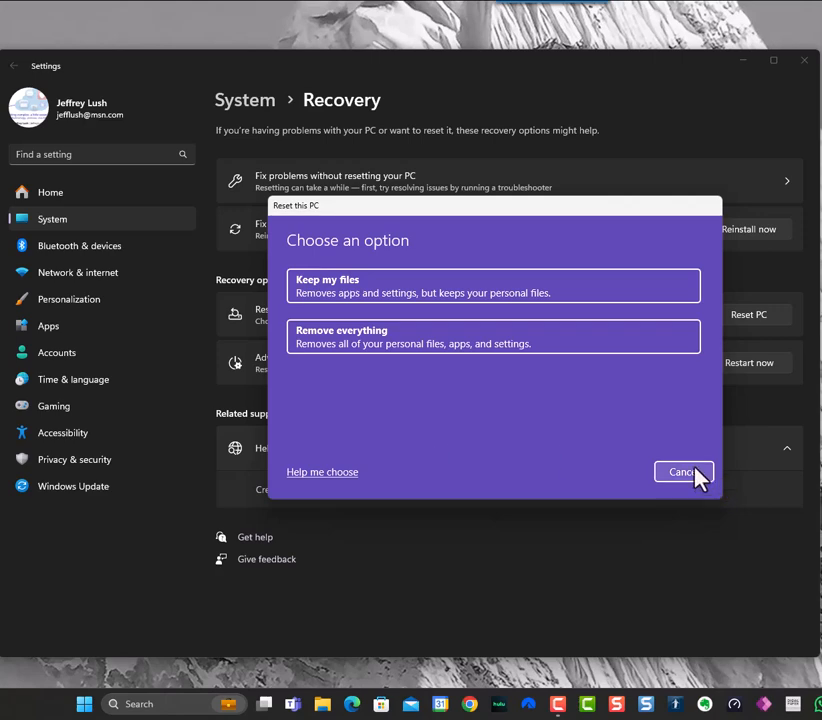
click(682, 472)
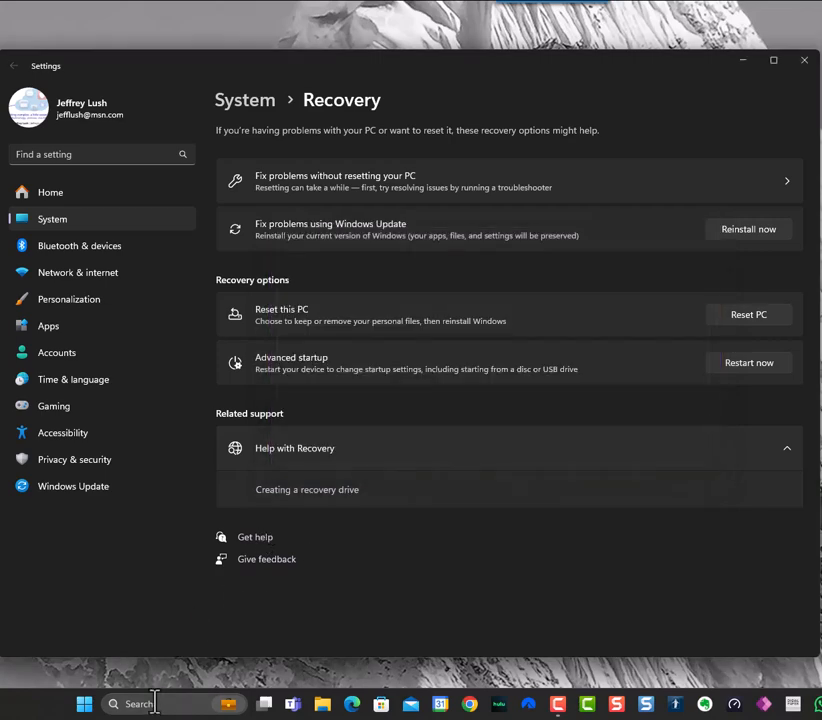
mouse_move(168, 610)
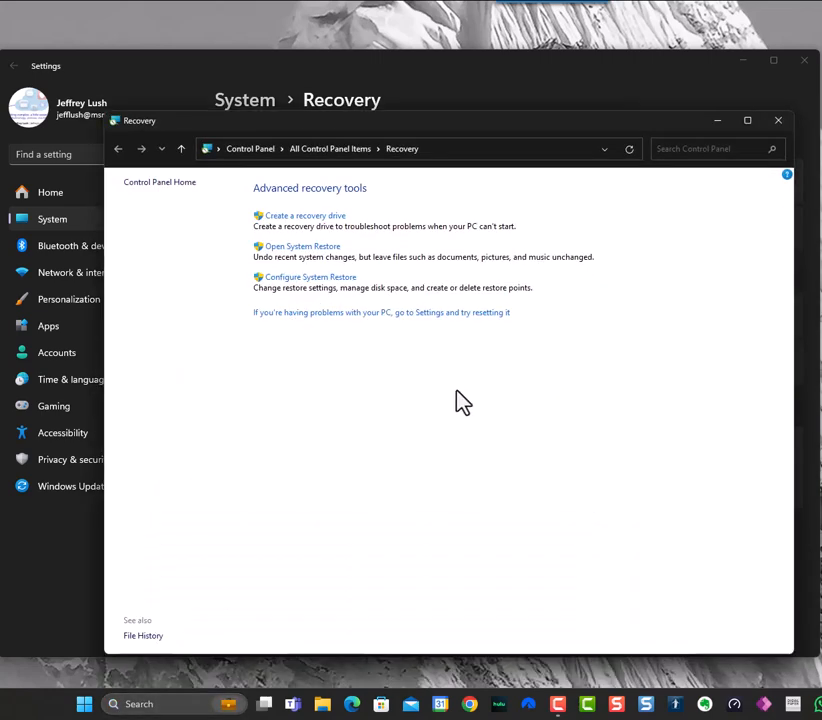
mouse_move(315, 230)
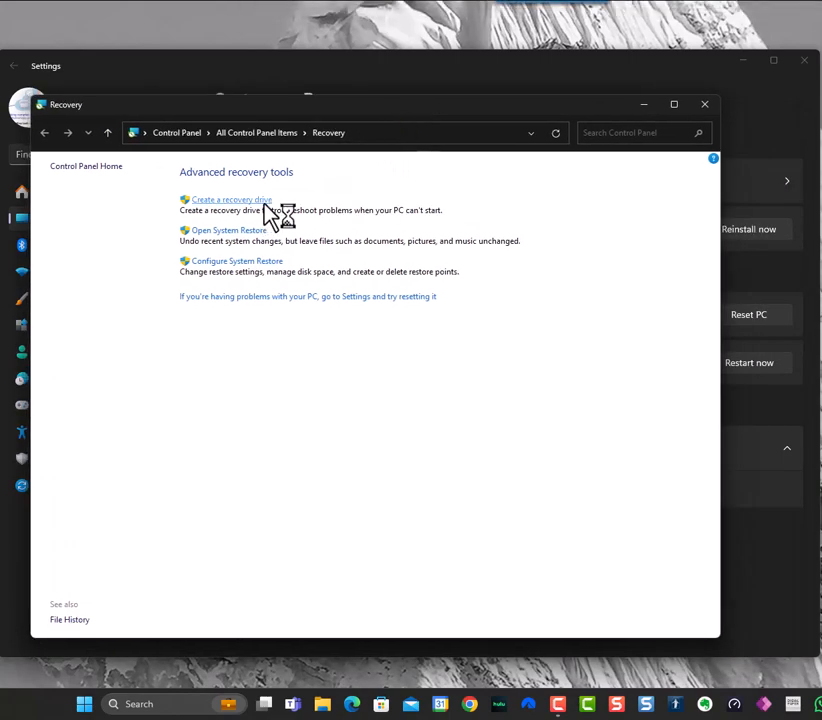
Step: Launch Create a recovery drive from the Control Panel Recovery page
click(230, 199)
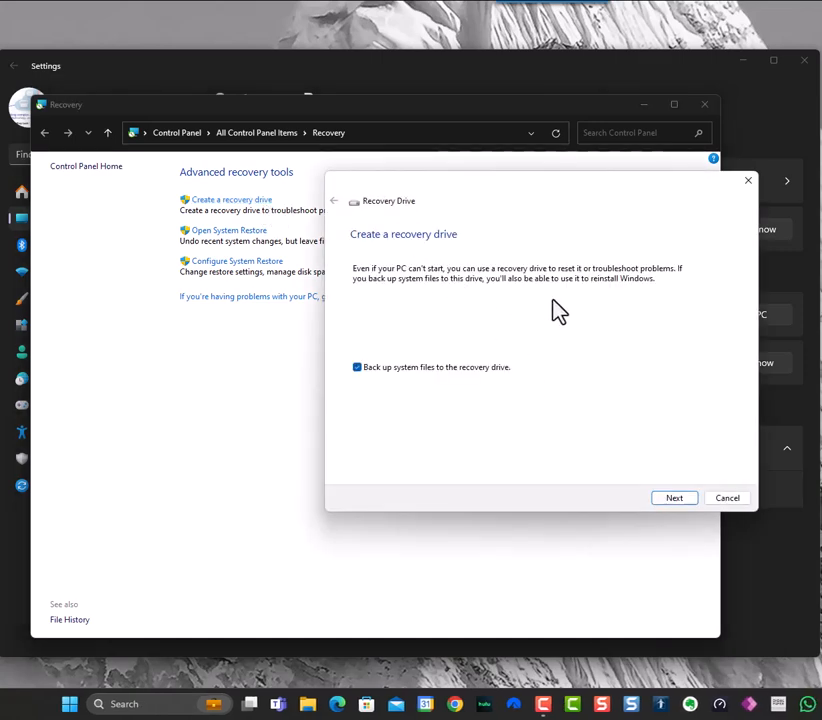
mouse_move(610, 304)
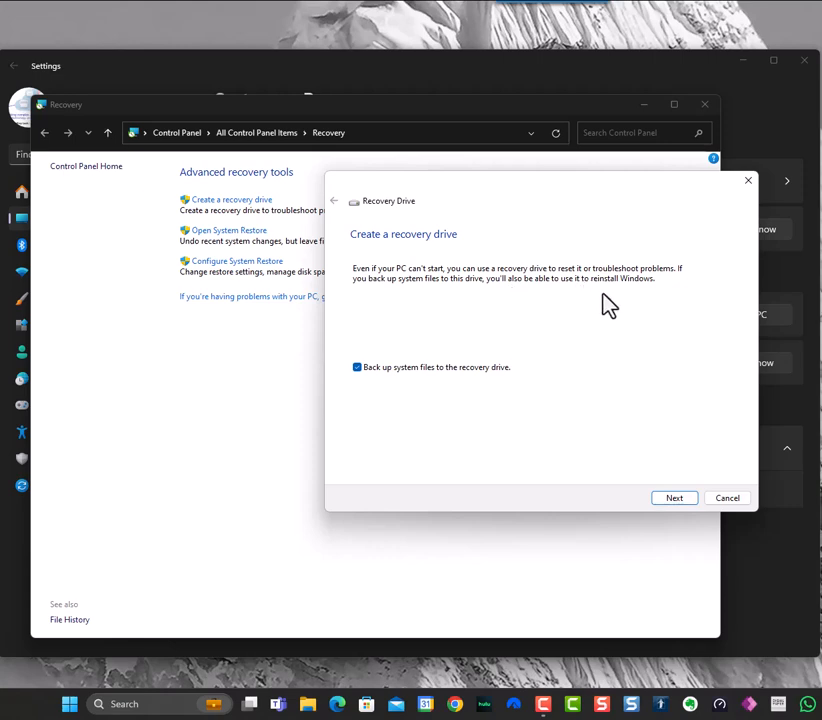
mouse_move(612, 317)
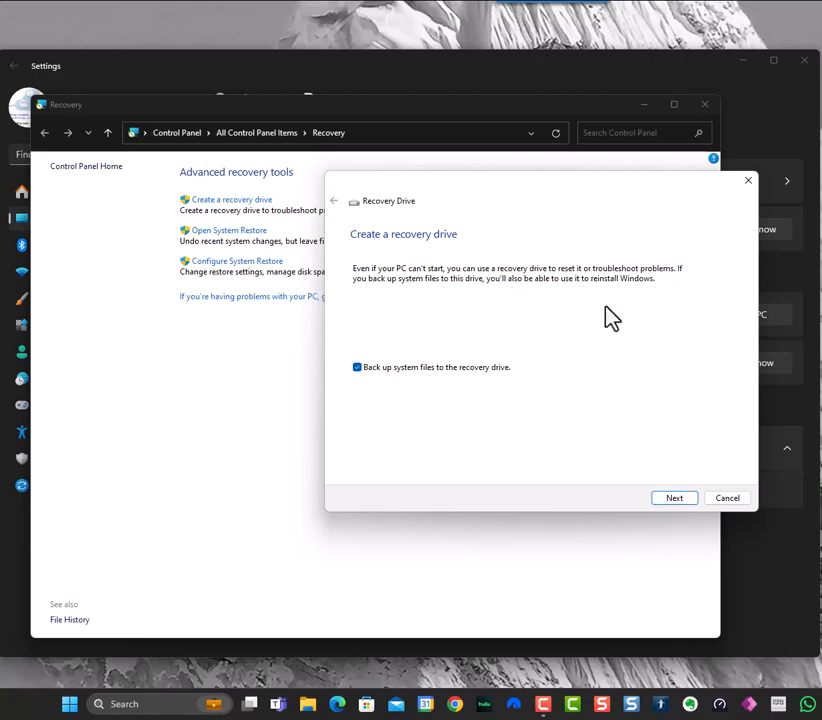
mouse_move(641, 423)
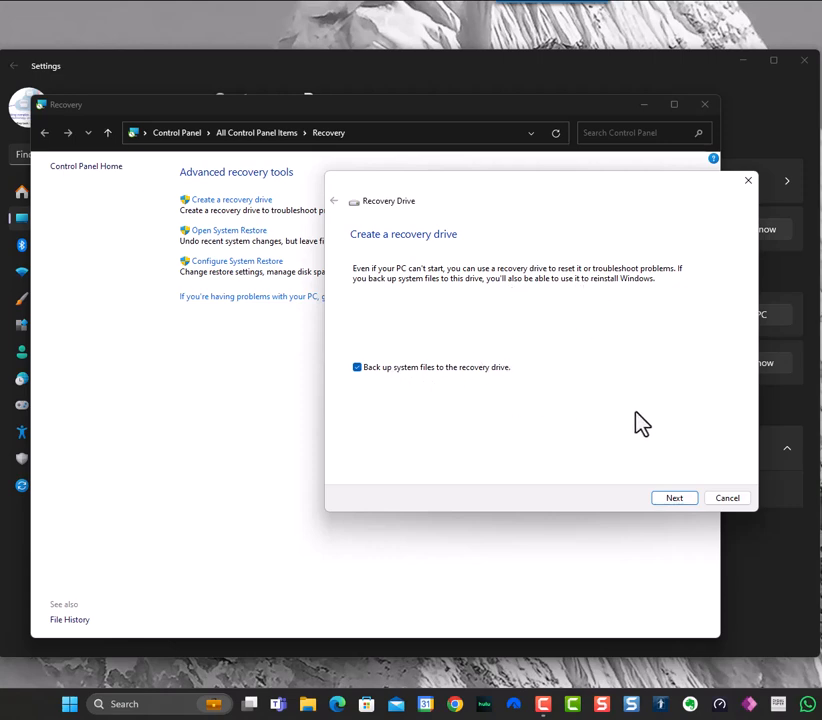
Step: Advance the Recovery Drive wizard to the 32 GB USB flash drive step
click(673, 497)
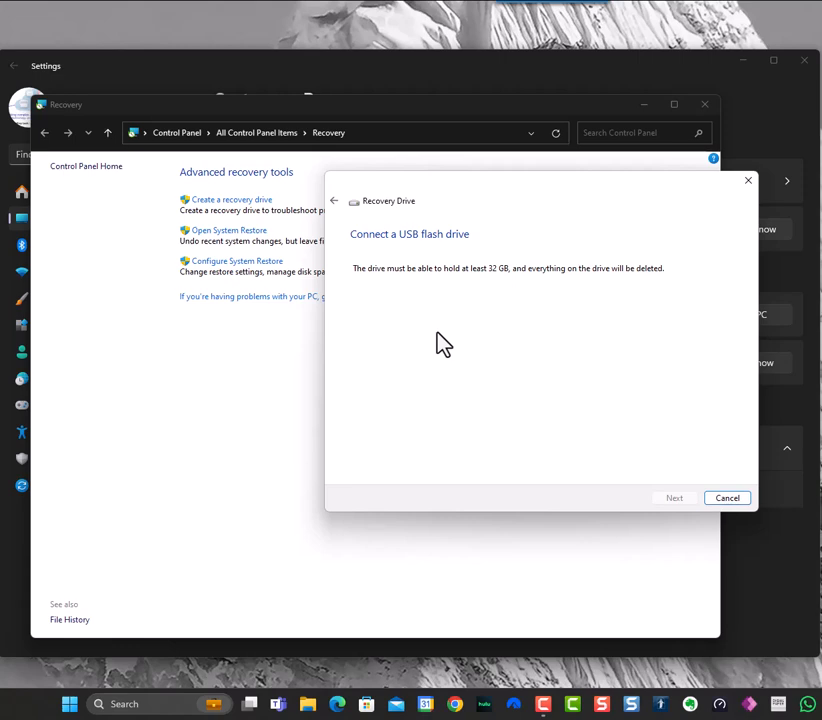
mouse_move(485, 265)
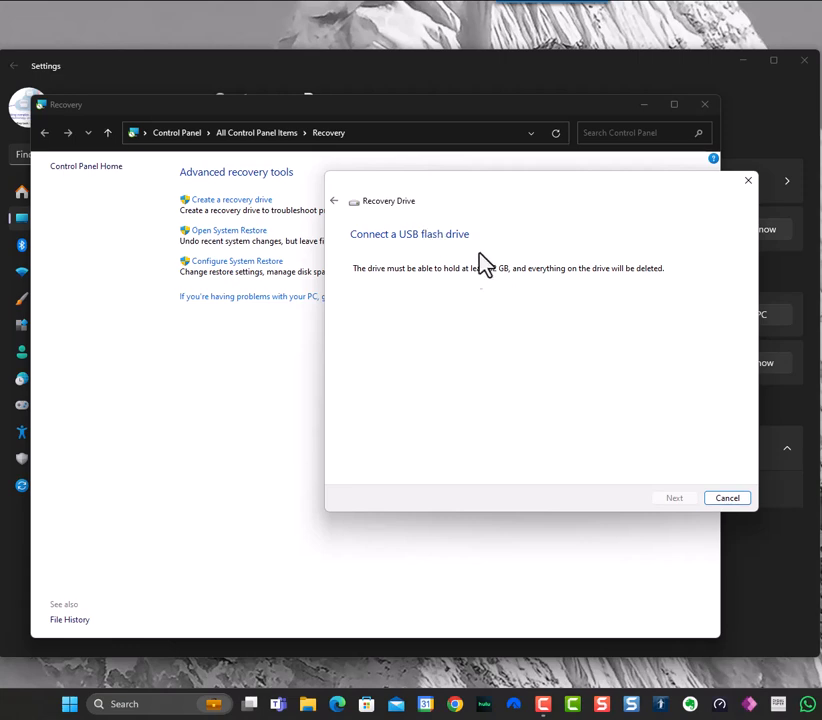
mouse_move(512, 287)
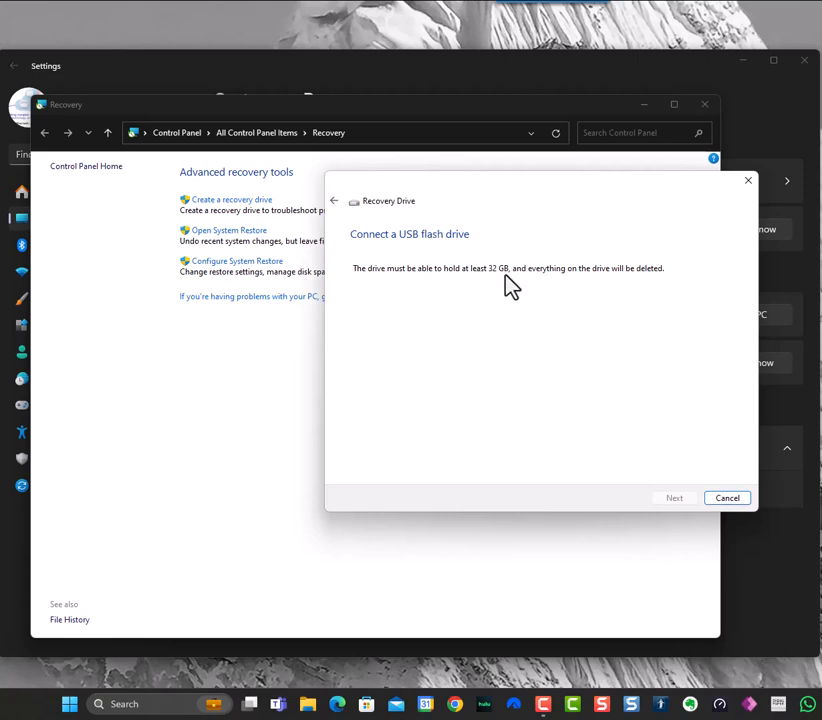
mouse_move(500, 288)
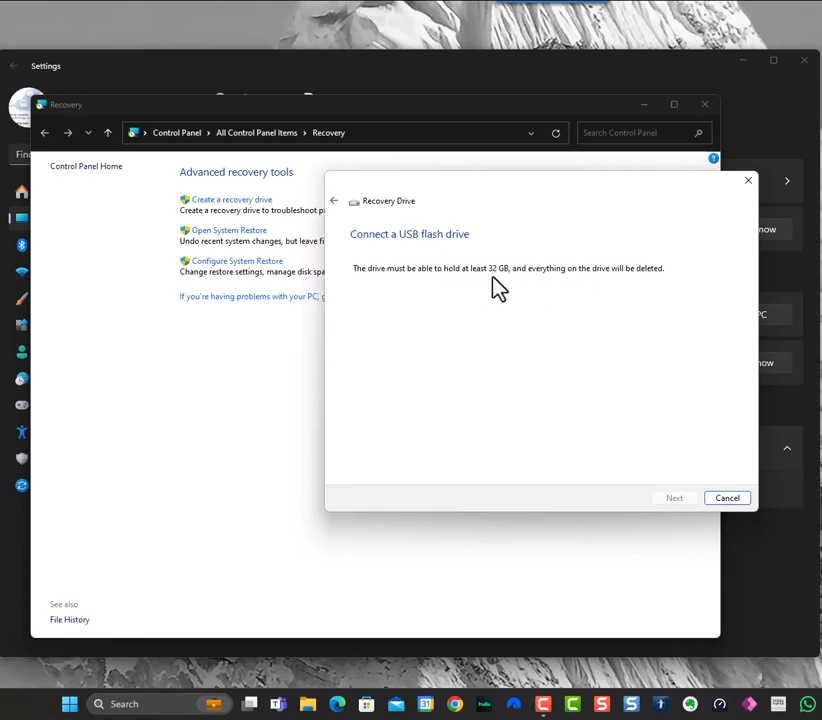
mouse_move(620, 343)
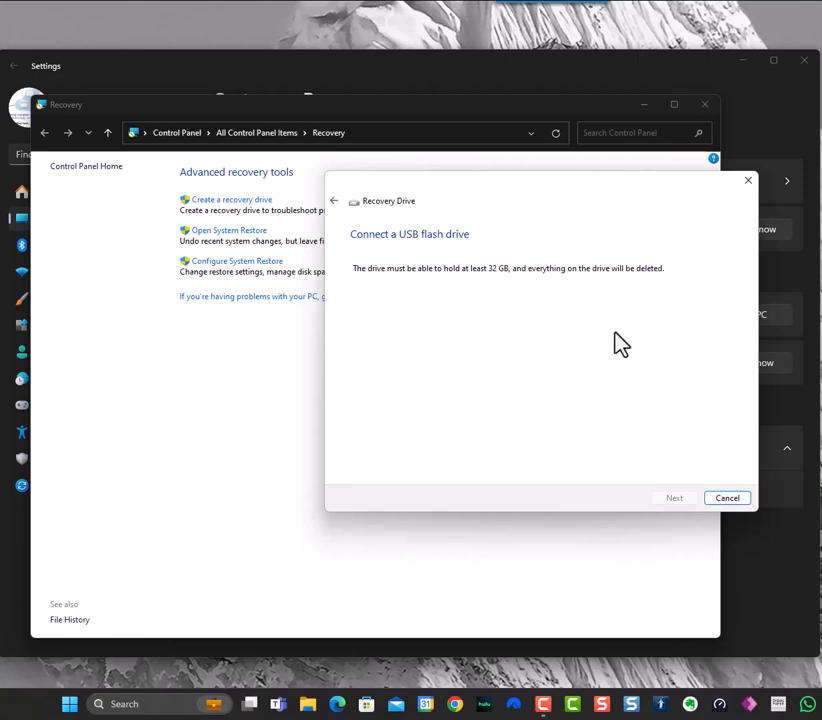
mouse_move(623, 347)
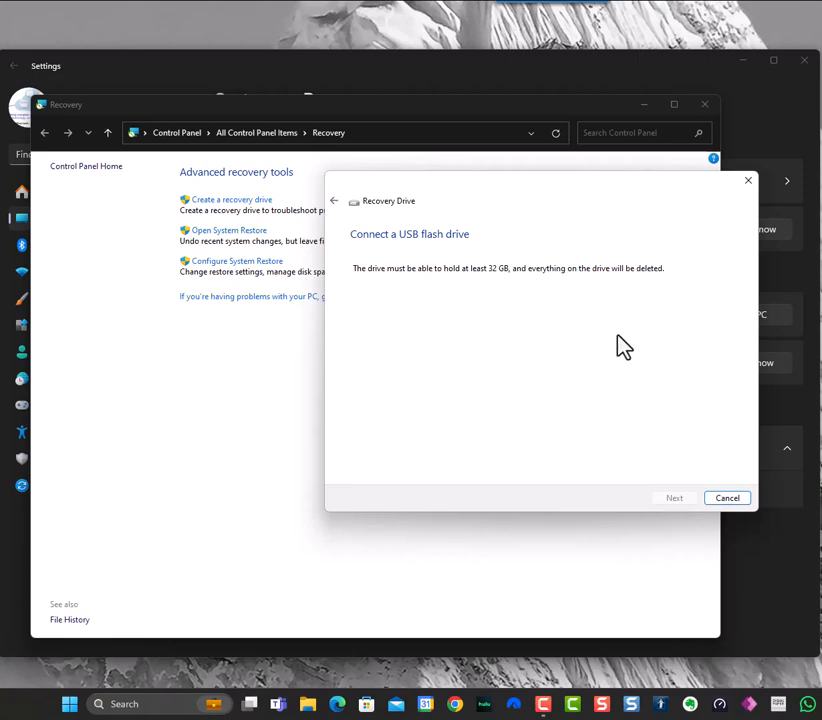